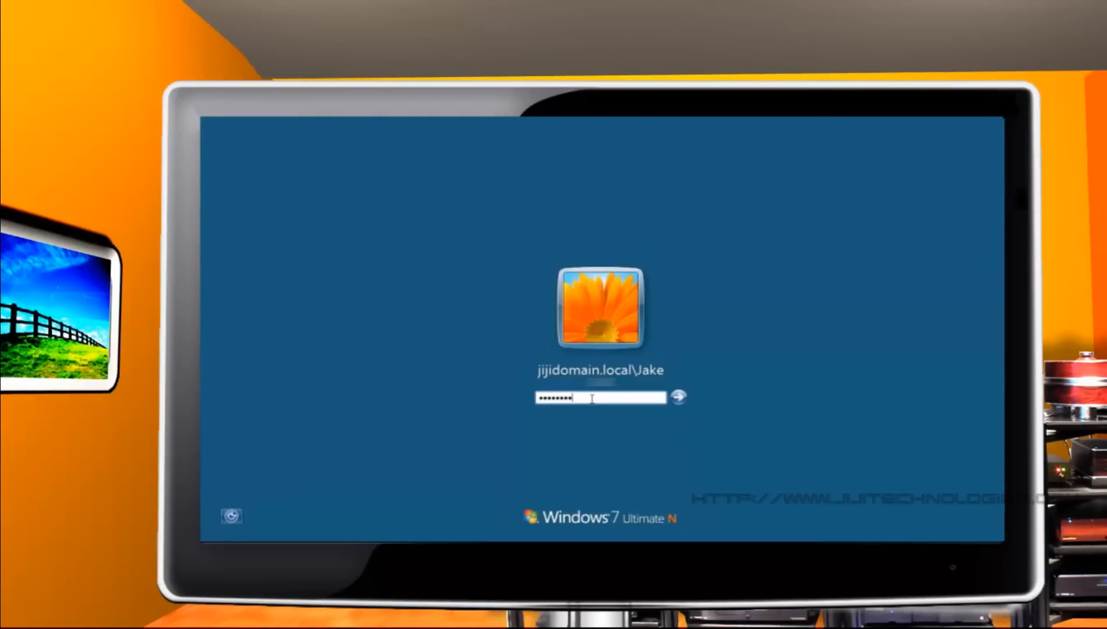
Log on with the domain account, then switch to TestUser's sign-in screen with a password entered.
{"action": "left_click", "coordinate": [678, 397]}
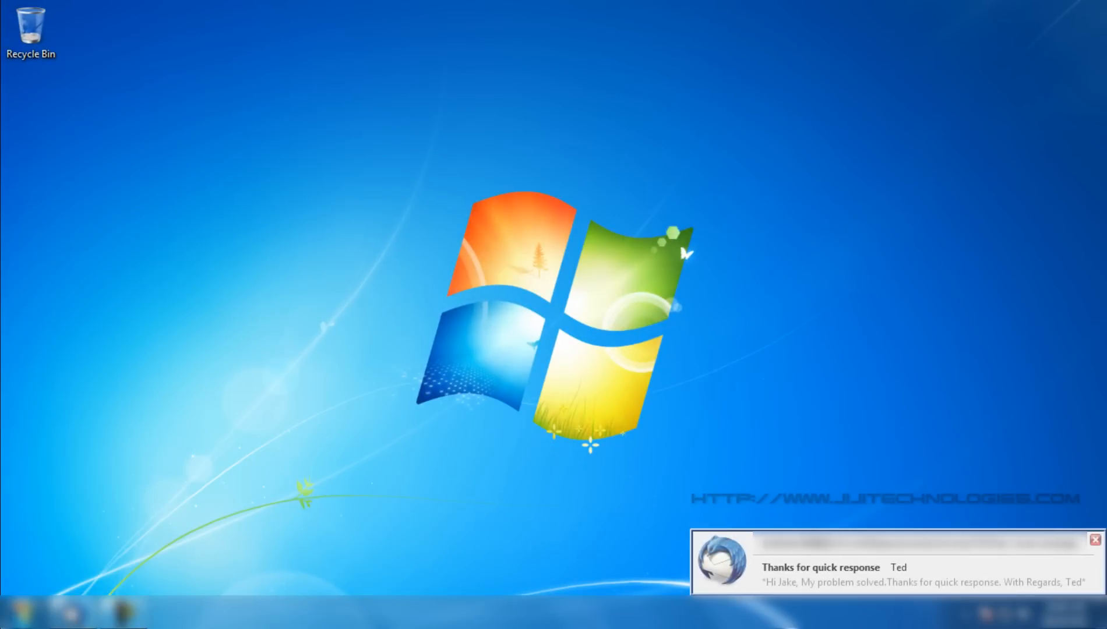
{"action": "left_click", "coordinate": [854, 575]}
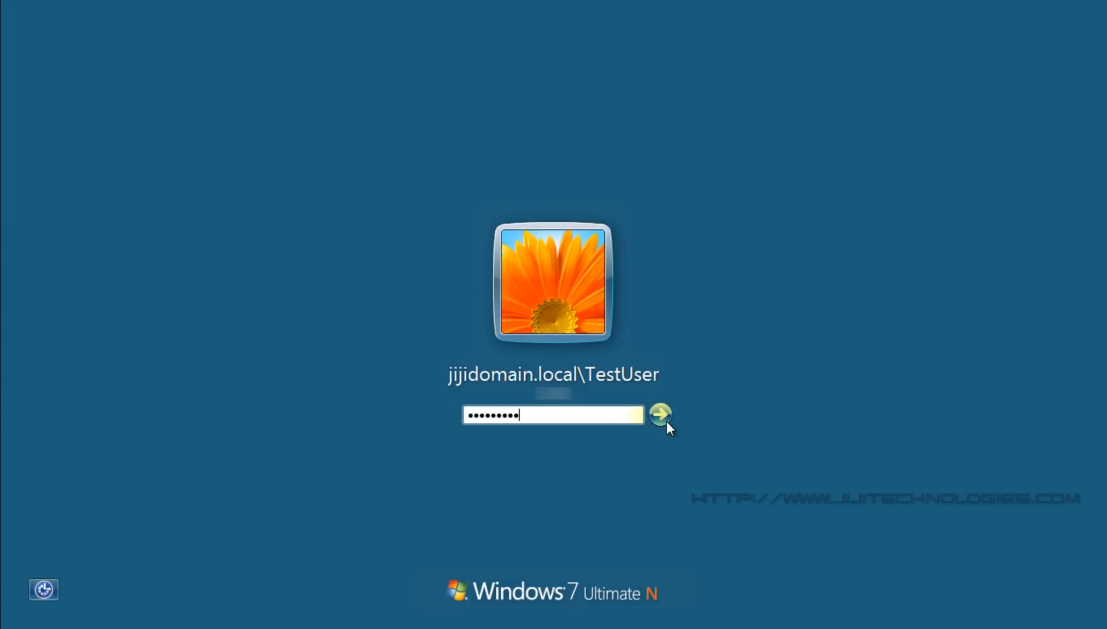
Submit wrong TestUser passwords repeatedly until the account lockout message appears, and acknowledge it.
{"action": "left_click", "coordinate": [662, 416]}
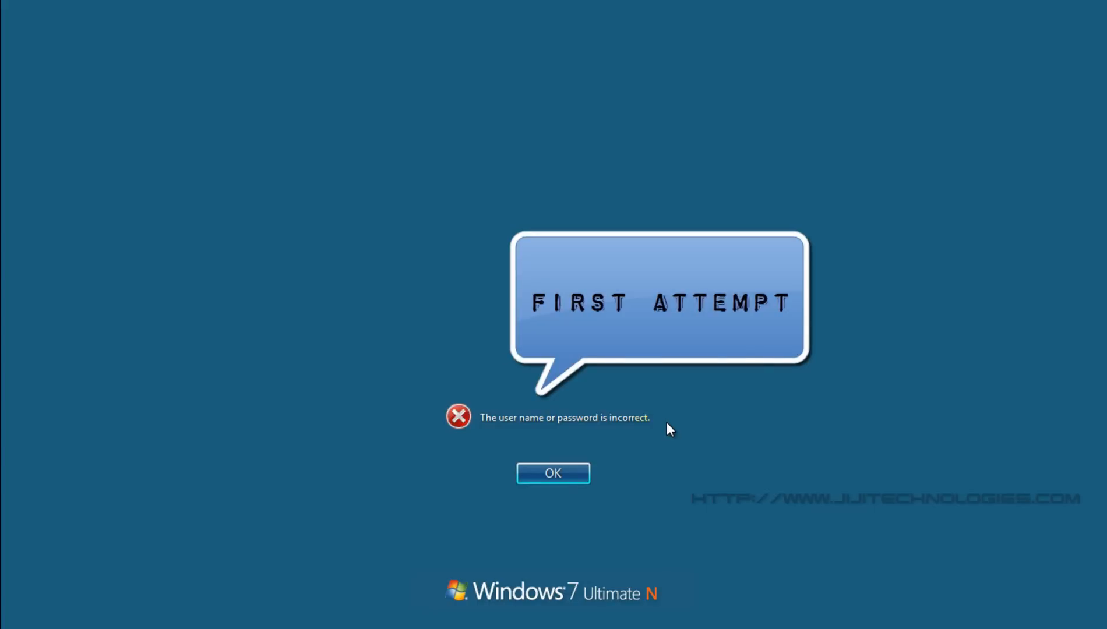
{"action": "left_click", "coordinate": [553, 473]}
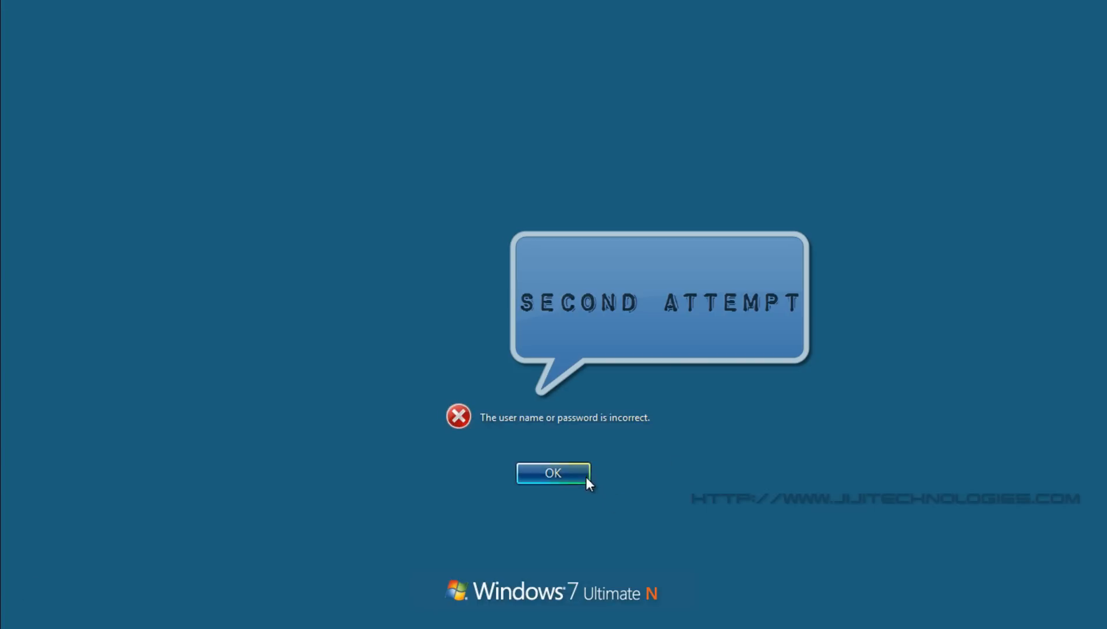
{"action": "left_click", "coordinate": [553, 473]}
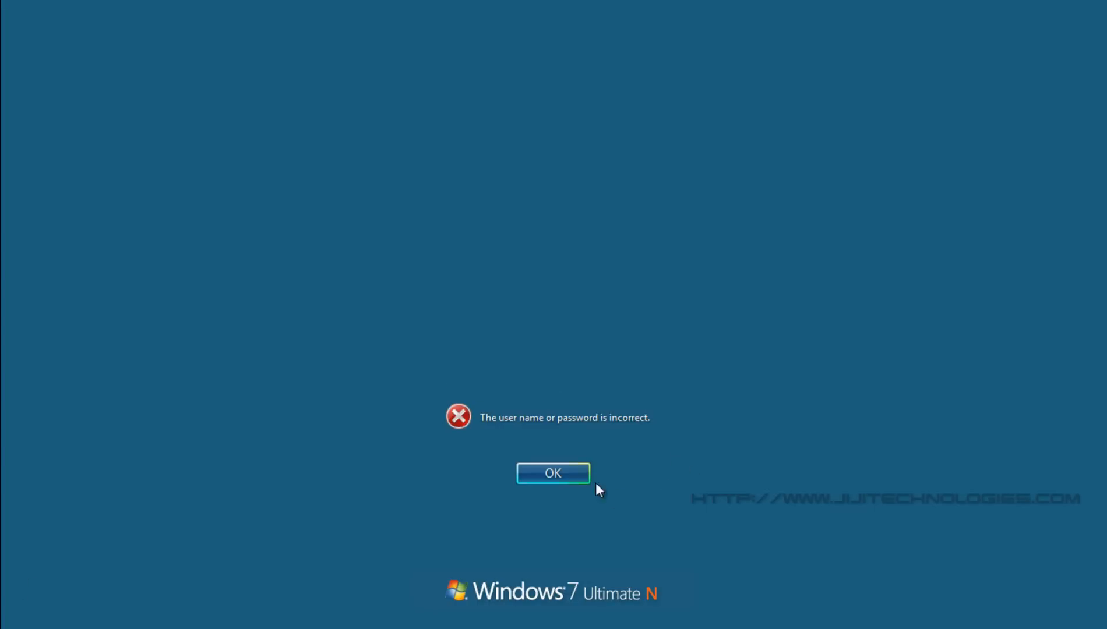
{"action": "left_click", "coordinate": [552, 473]}
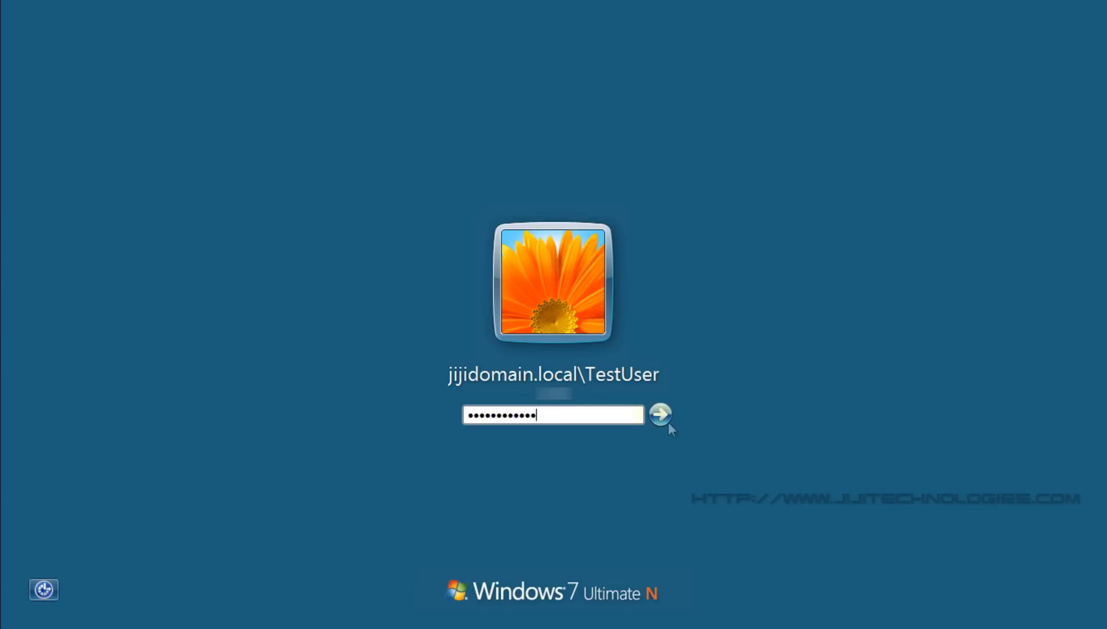
{"action": "left_click", "coordinate": [663, 416]}
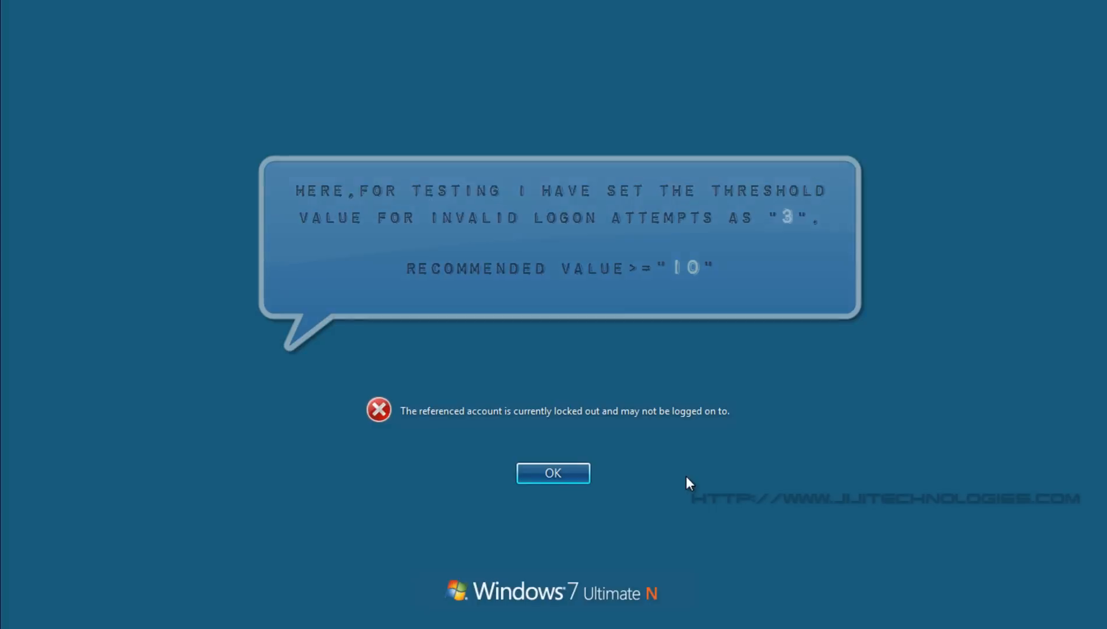
{"action": "left_click", "coordinate": [553, 473]}
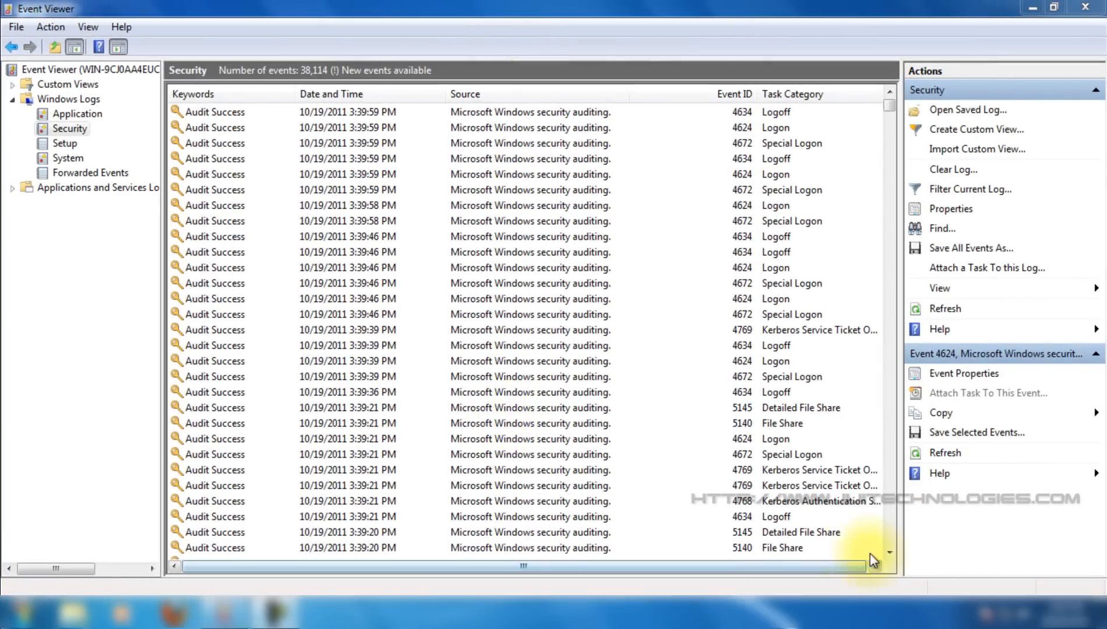
Review the Security log's logon events, then close Event Viewer.
{"action": "left_click", "coordinate": [887, 551]}
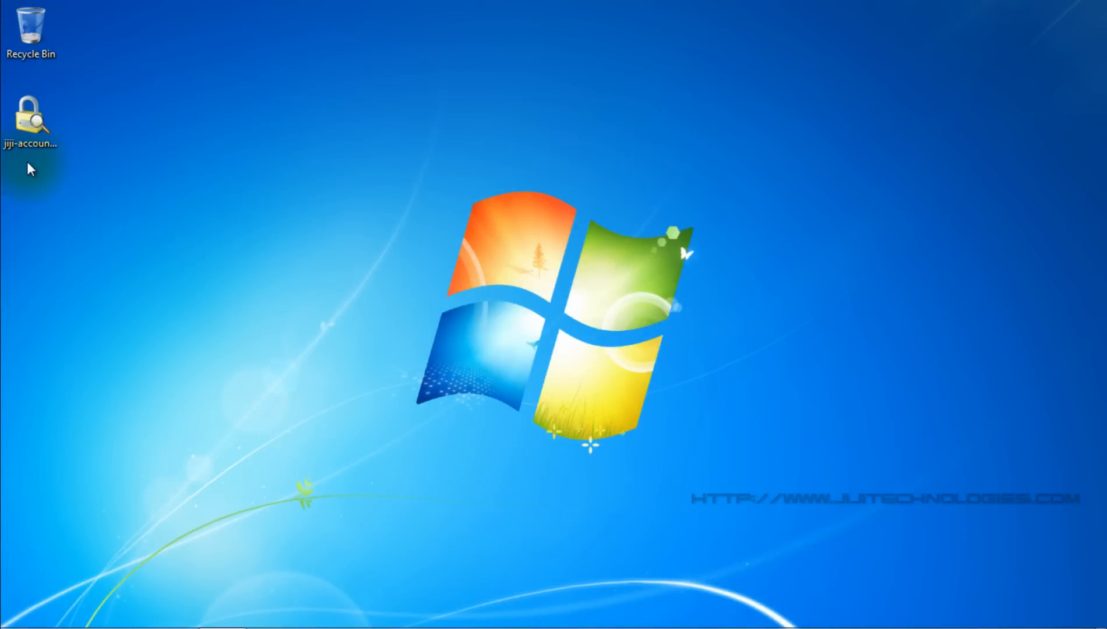
Launch the lockout tool installer, accept the license, keep the default folder, and begin adding a scope.
{"action": "left_click", "coordinate": [32, 119]}
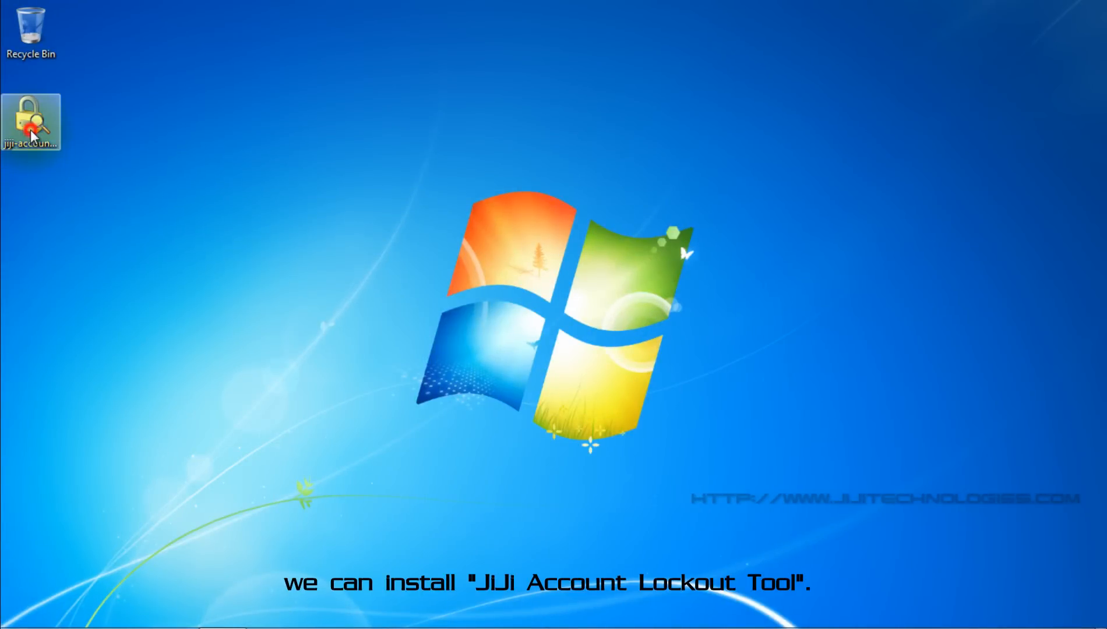
{"action": "double_click", "coordinate": [37, 119]}
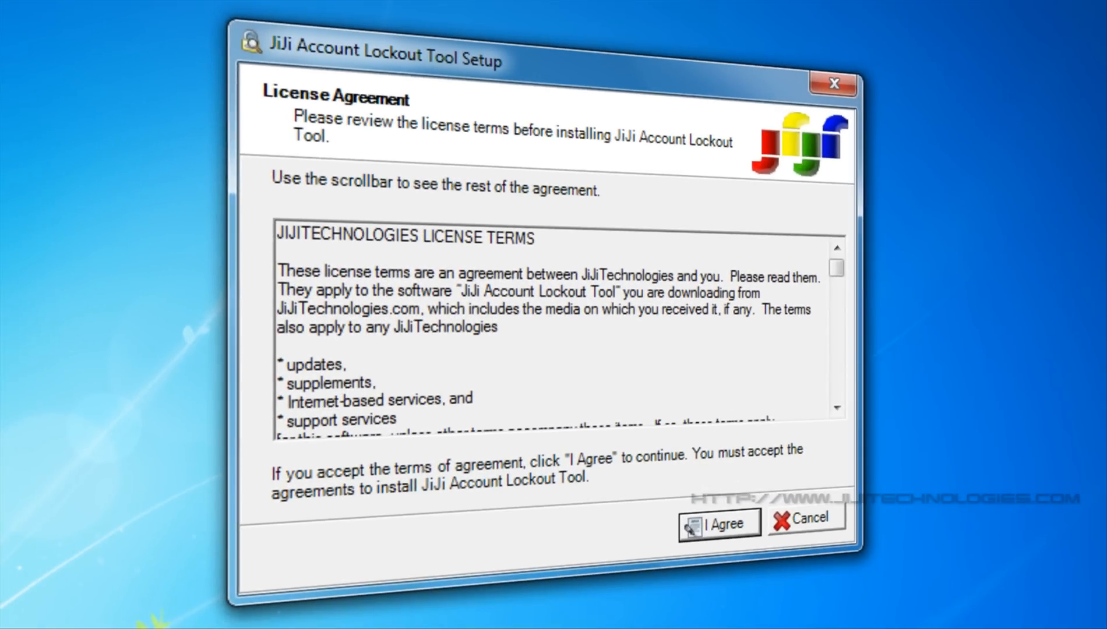
{"action": "left_click", "coordinate": [721, 523]}
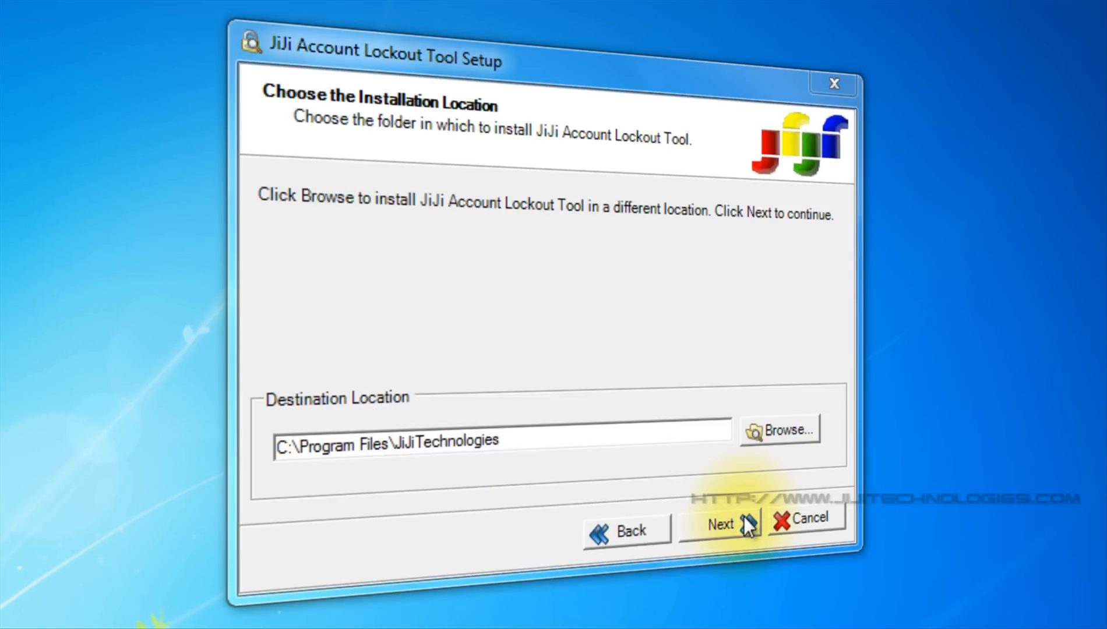
{"action": "left_click", "coordinate": [725, 527]}
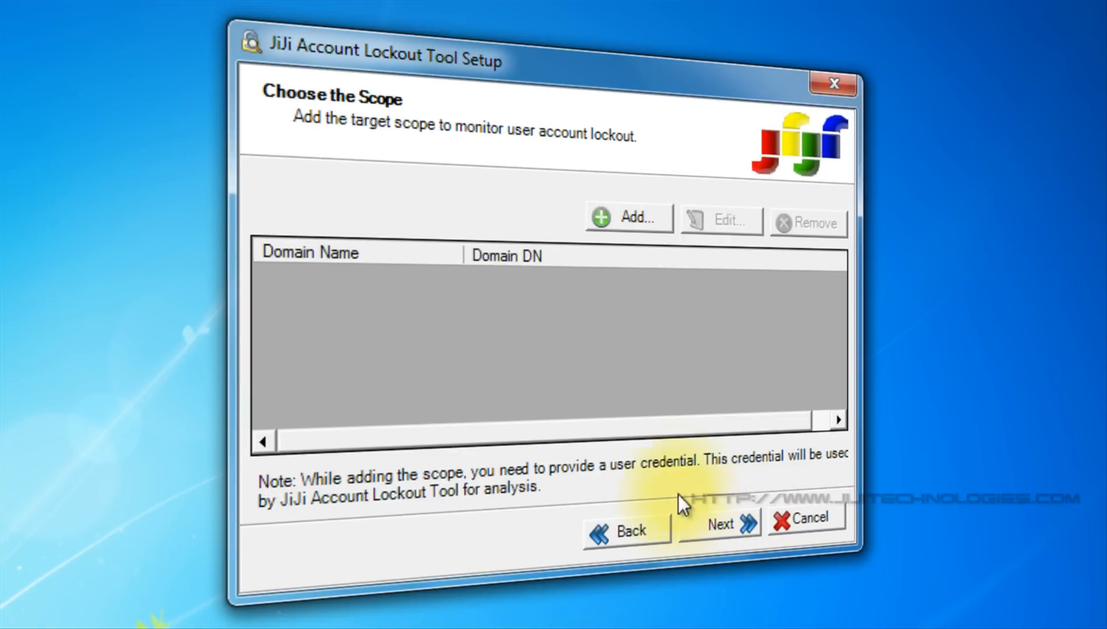
{"action": "left_click", "coordinate": [627, 217]}
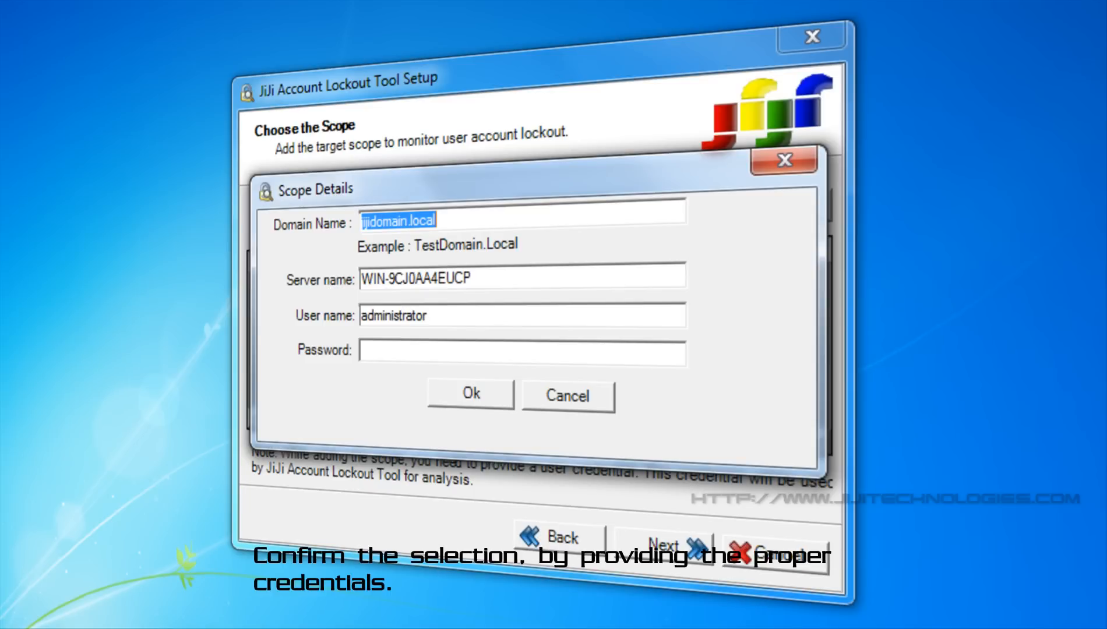
Add jijidomain.local as the scope using the administrator password, and continue to database setup.
{"action": "type", "text": "password"}
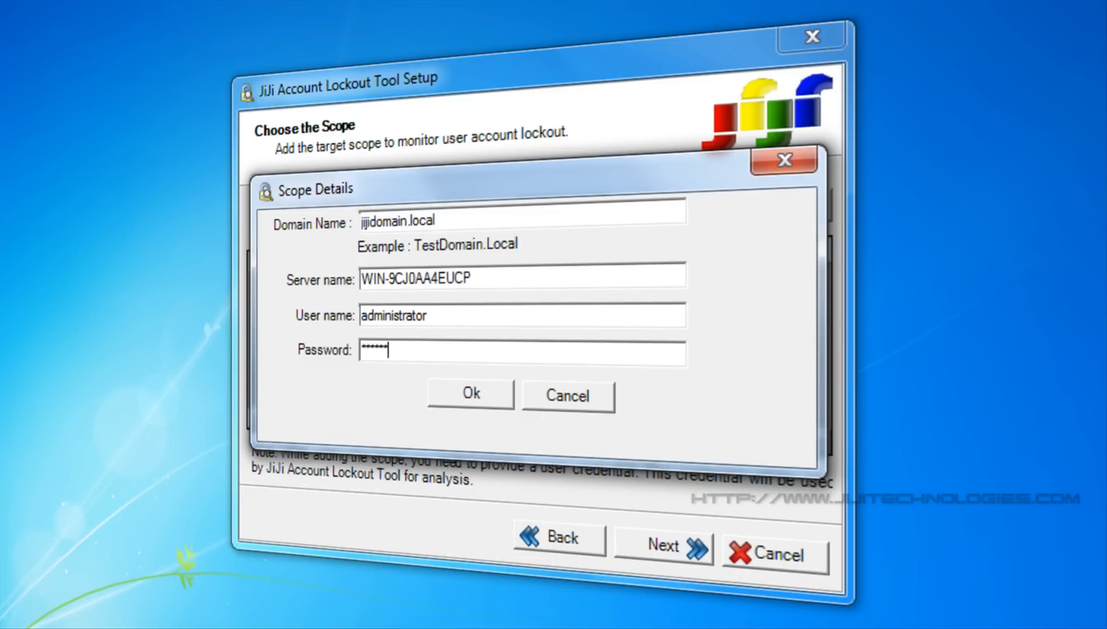
{"action": "left_click", "coordinate": [470, 394]}
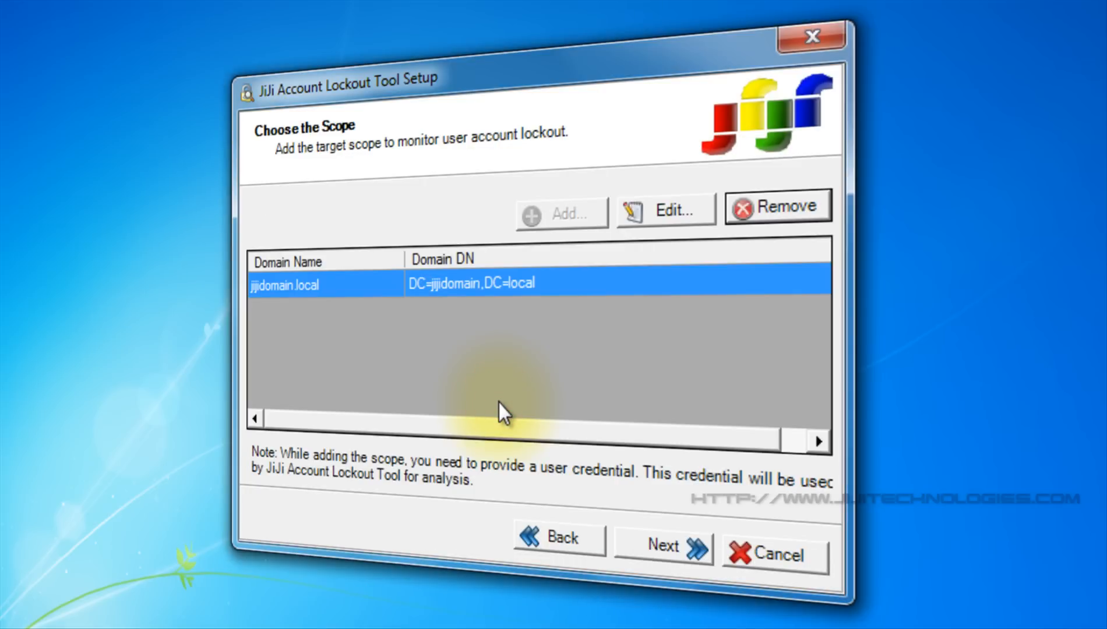
{"action": "left_click", "coordinate": [670, 549]}
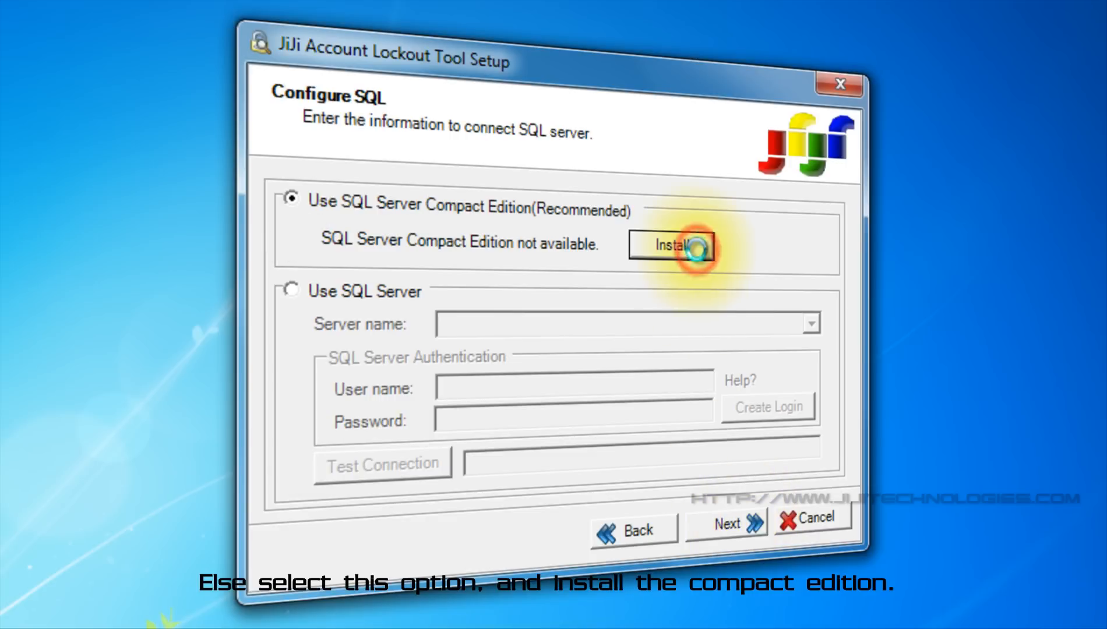
Install SQL Server Compact Edition and a Default Web Site virtual directory to finish setup.
{"action": "left_click", "coordinate": [680, 245]}
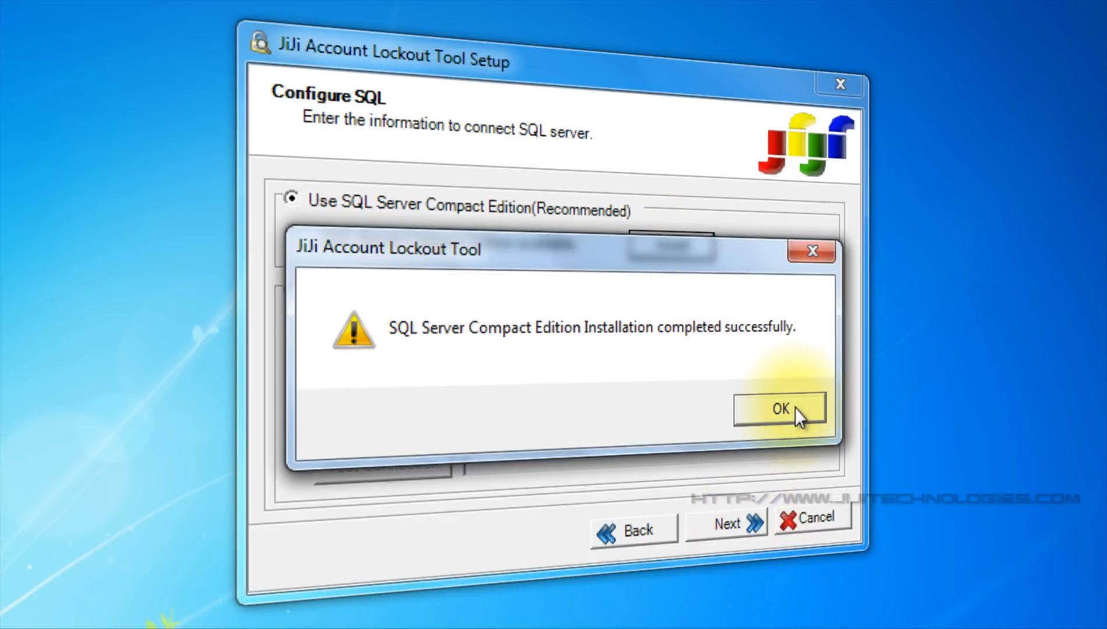
{"action": "left_click", "coordinate": [781, 407]}
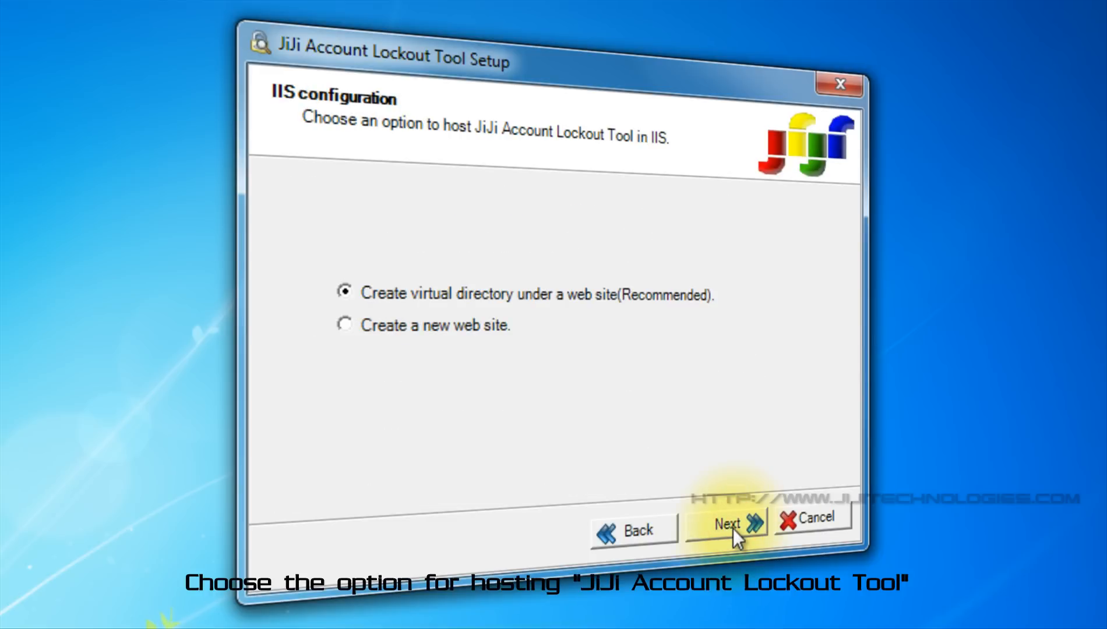
{"action": "left_click", "coordinate": [733, 532]}
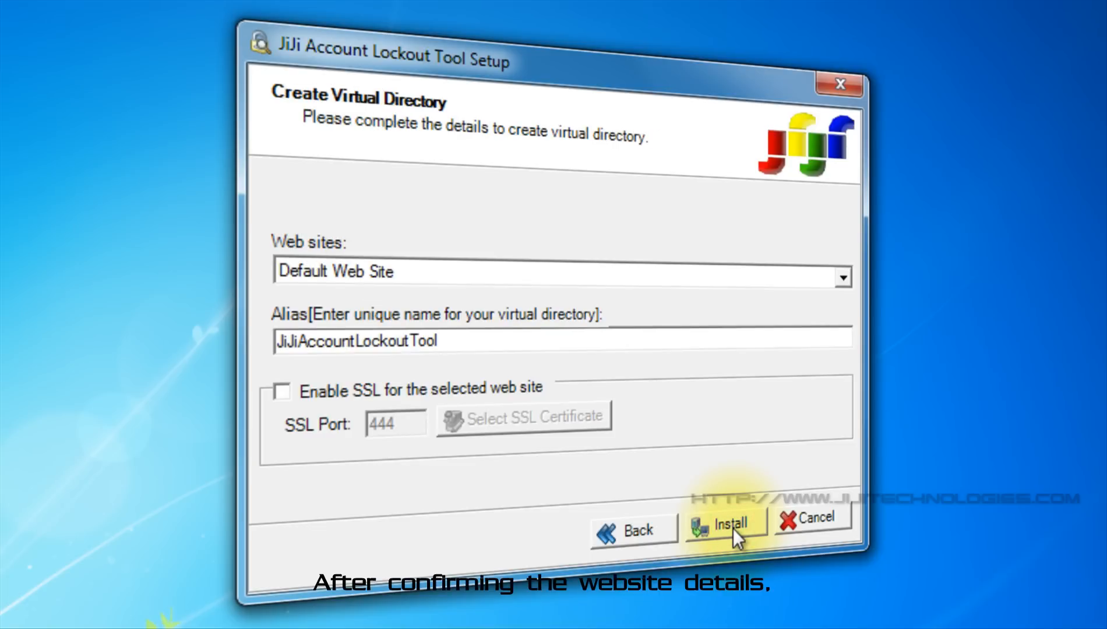
{"action": "left_click", "coordinate": [731, 537]}
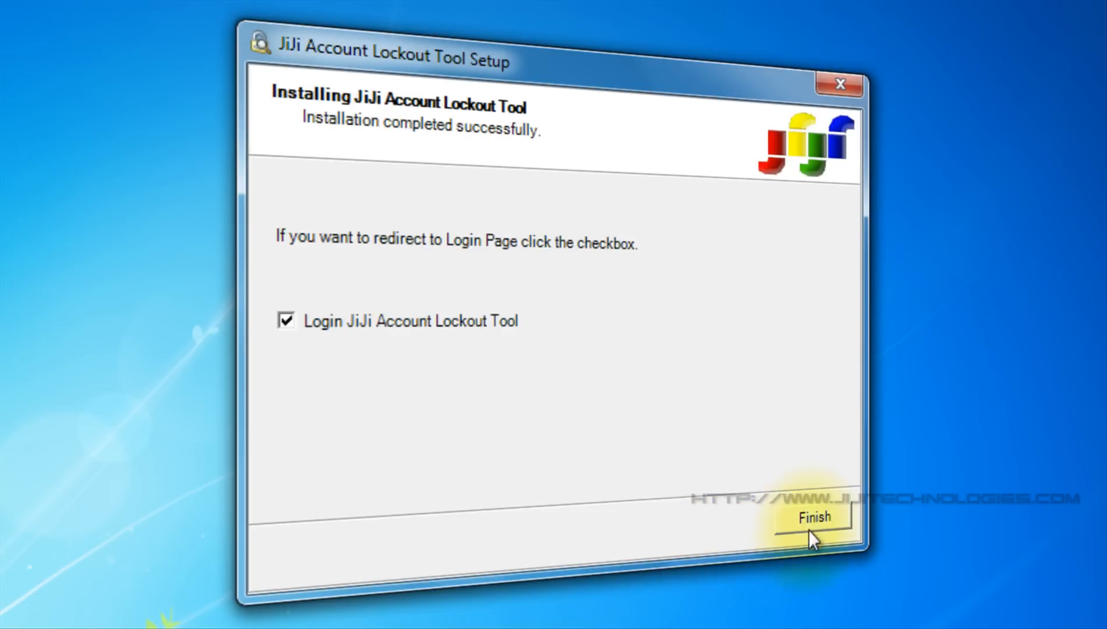
{"action": "left_click", "coordinate": [811, 517]}
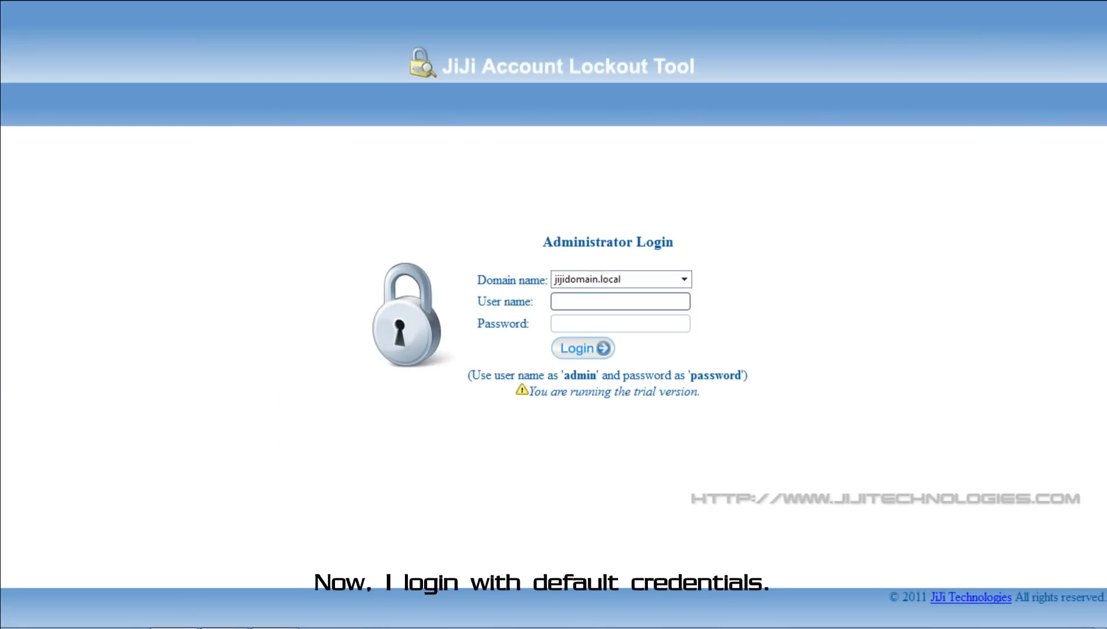
{"action": "type", "text": "adm"}
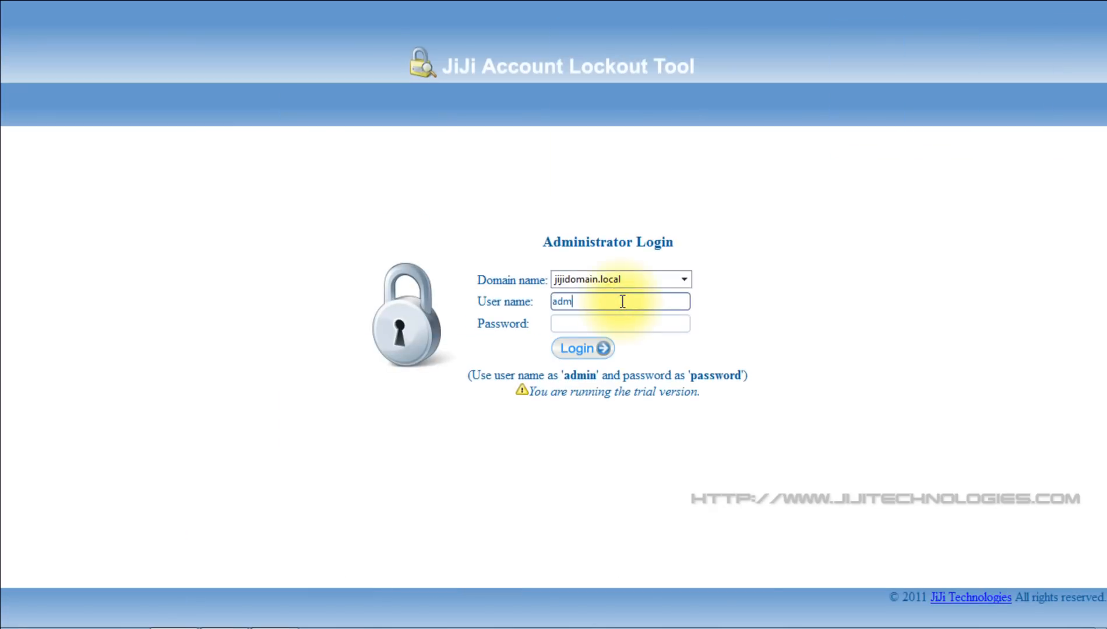
{"action": "type", "text": "password"}
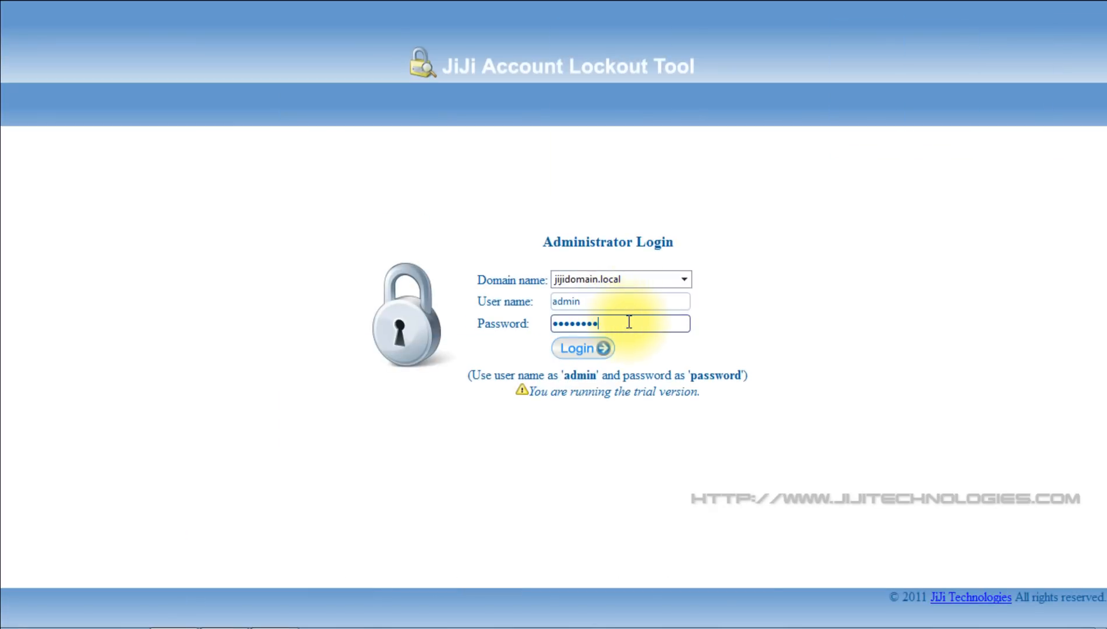
{"action": "left_click", "coordinate": [582, 348]}
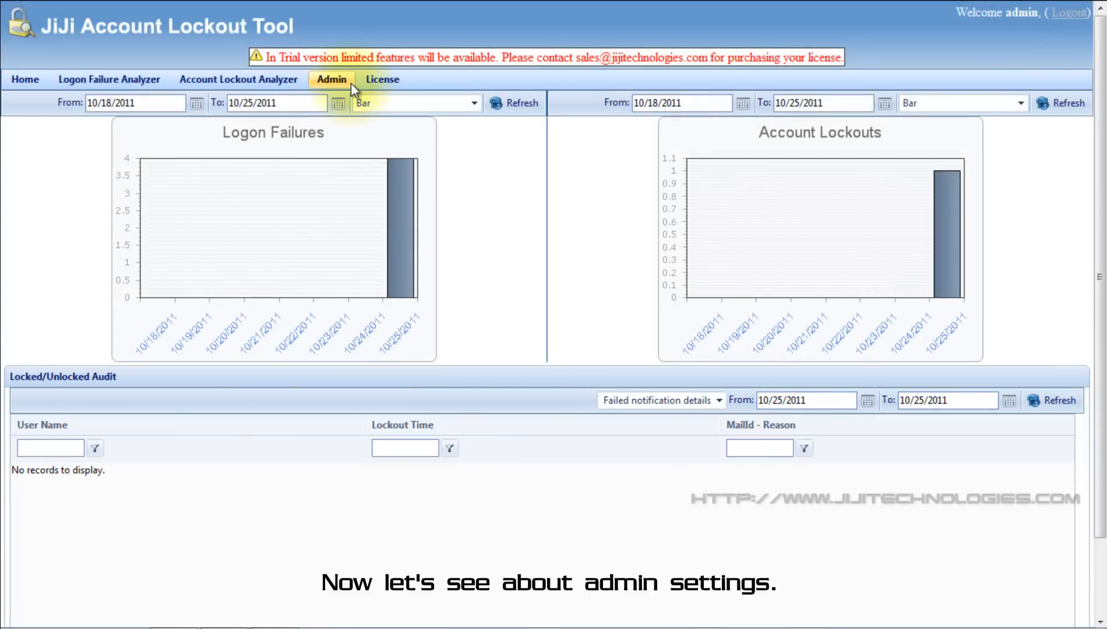
Test connectivity to domain controller WIN-9CJ0AA4EUCP, then view the mail server settings.
{"action": "left_click", "coordinate": [331, 80]}
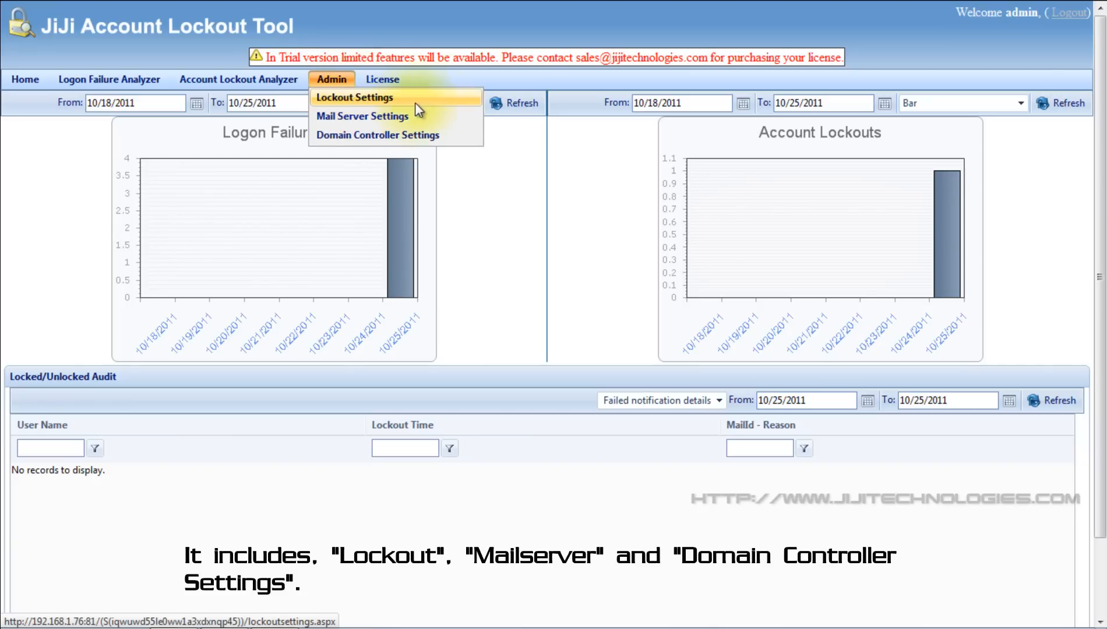
{"action": "mouse_move", "coordinate": [470, 140]}
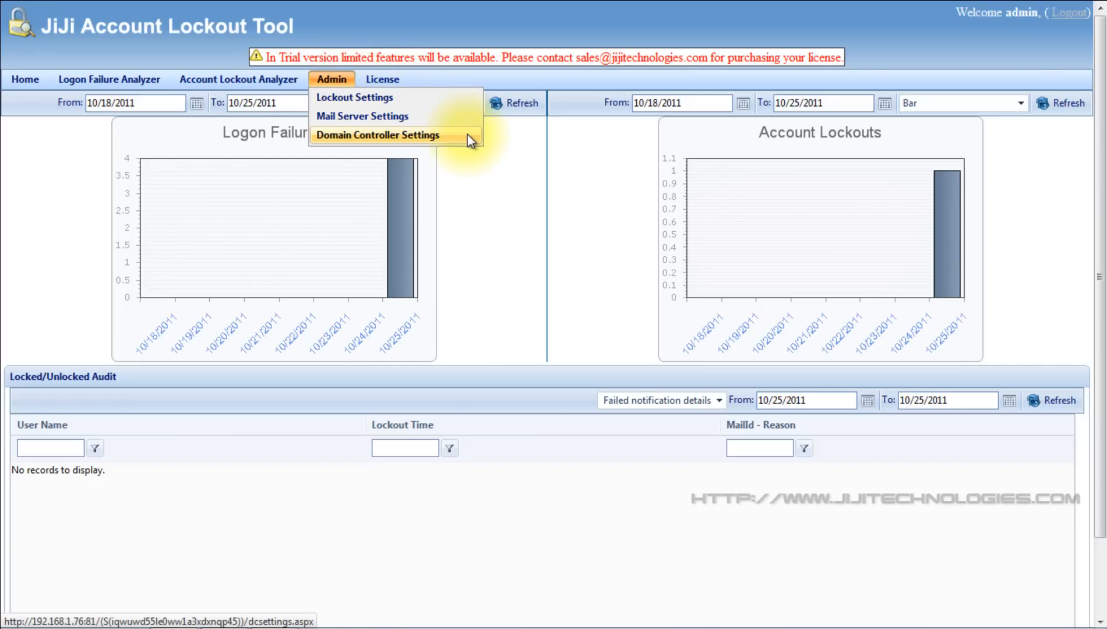
{"action": "left_click", "coordinate": [379, 135]}
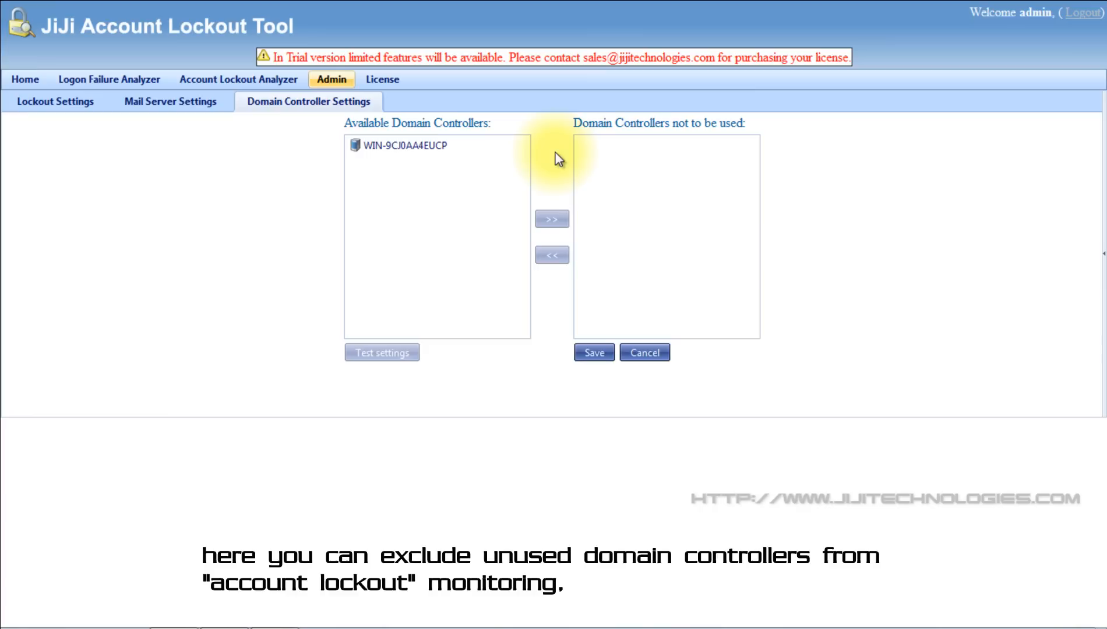
{"action": "left_click", "coordinate": [404, 145]}
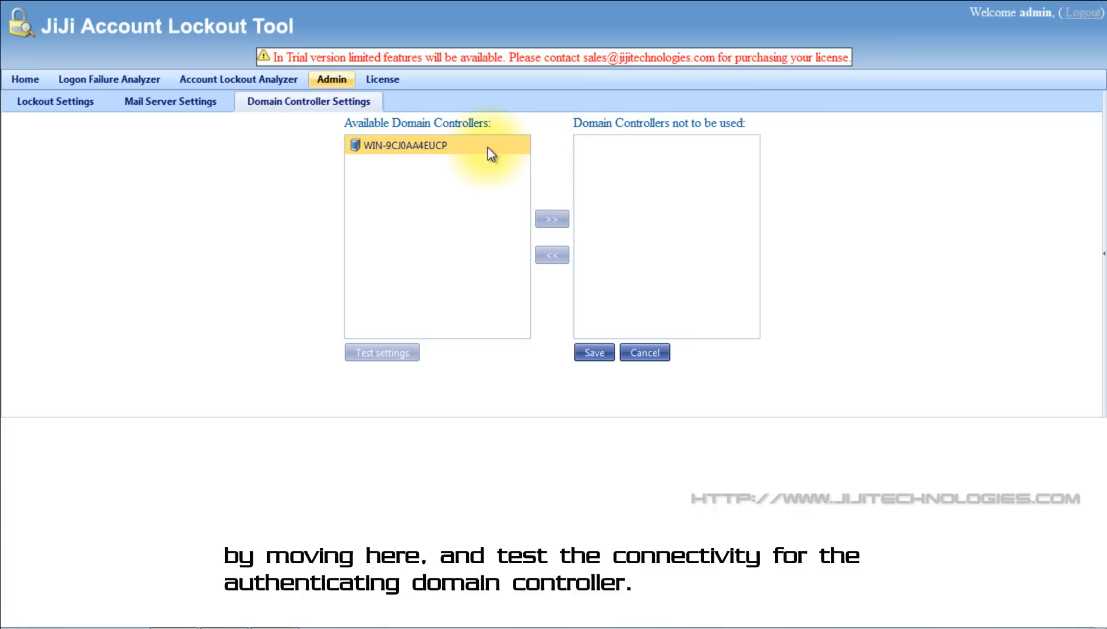
{"action": "left_click", "coordinate": [382, 369]}
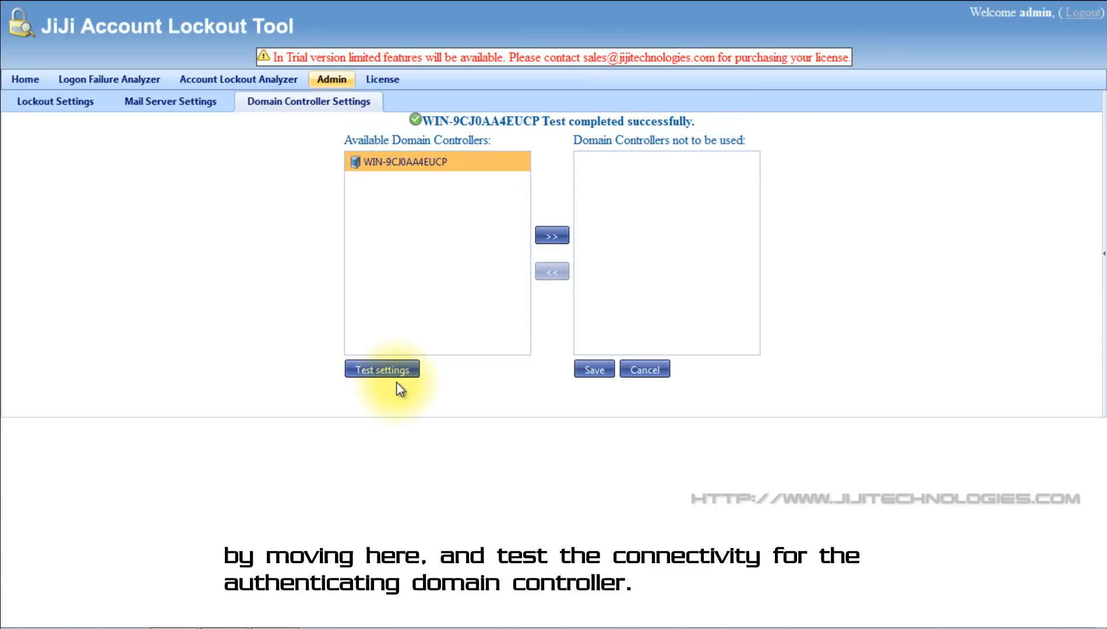
{"action": "mouse_move", "coordinate": [178, 254]}
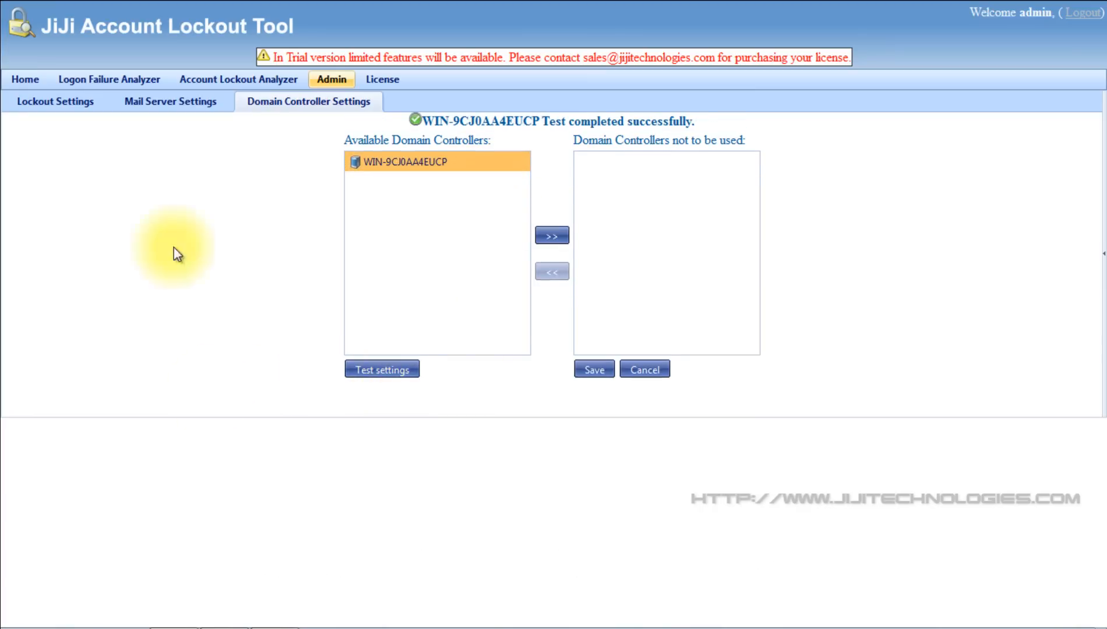
{"action": "left_click", "coordinate": [170, 101]}
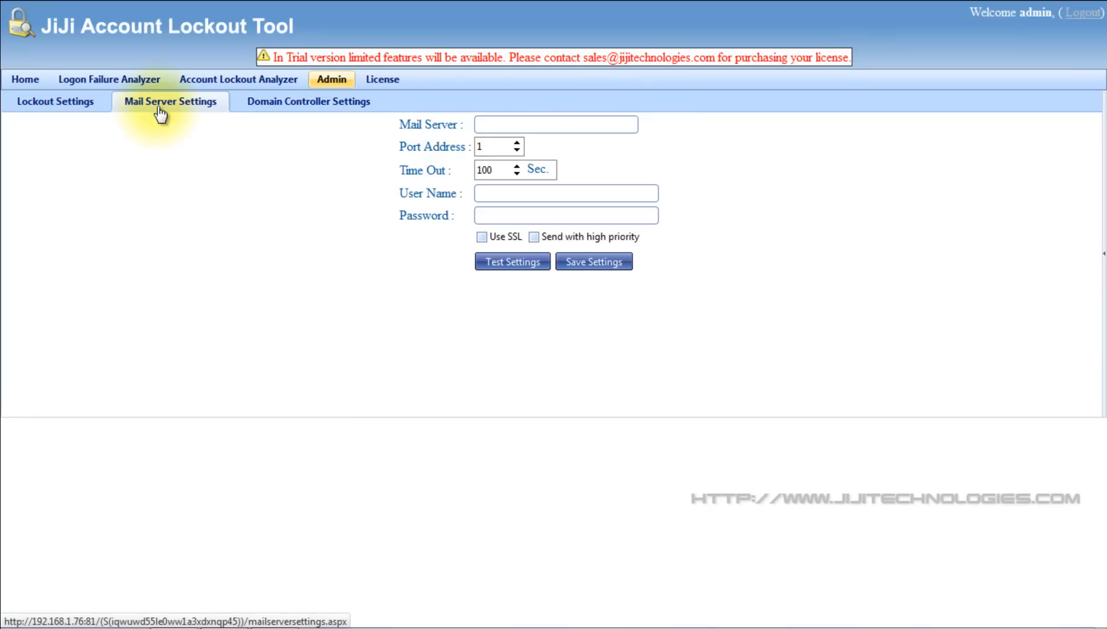
View the lockout settings, then bring up the Logon Failure Analyzer report of TestUser failures.
{"action": "left_click", "coordinate": [56, 102]}
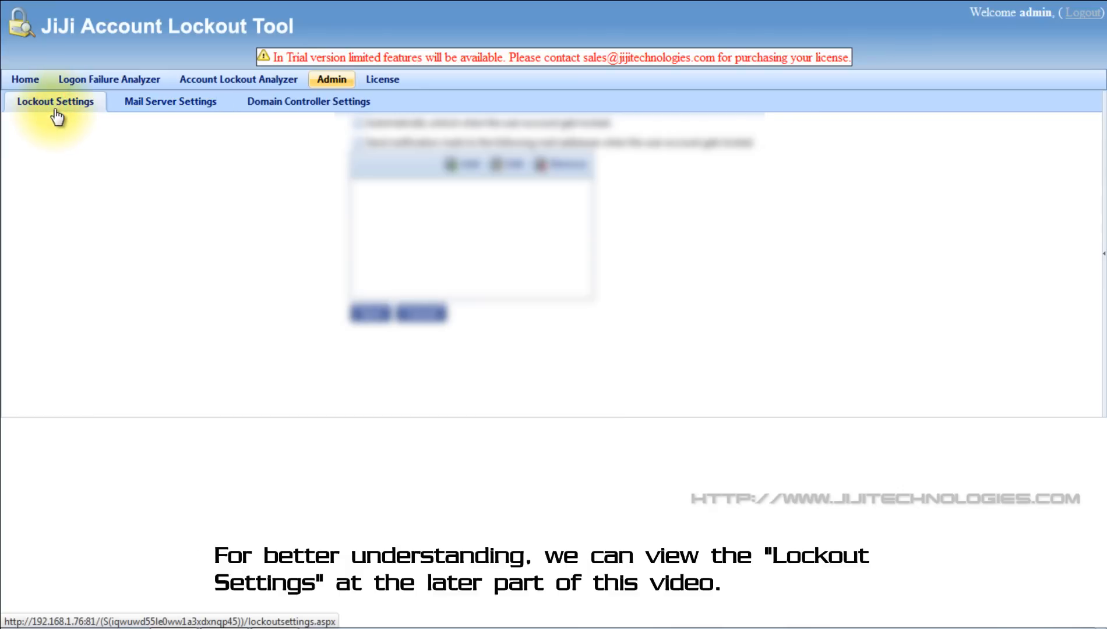
{"action": "left_click", "coordinate": [110, 79]}
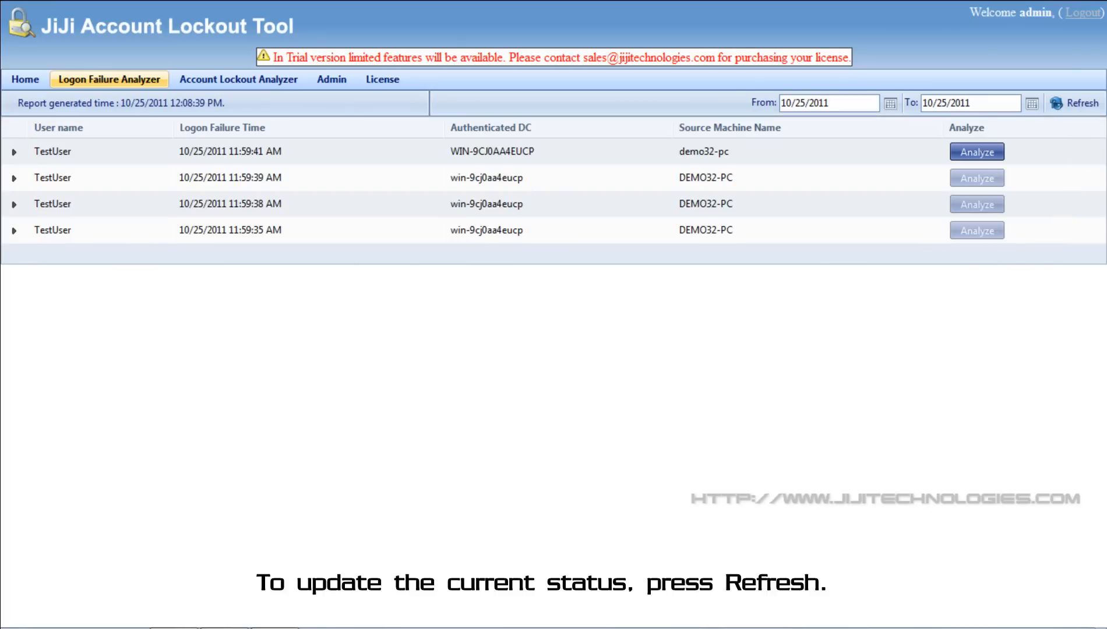
Refresh the report and analyze the newest Casey failure, revealing a wrong MyService password.
{"action": "left_click", "coordinate": [1078, 103]}
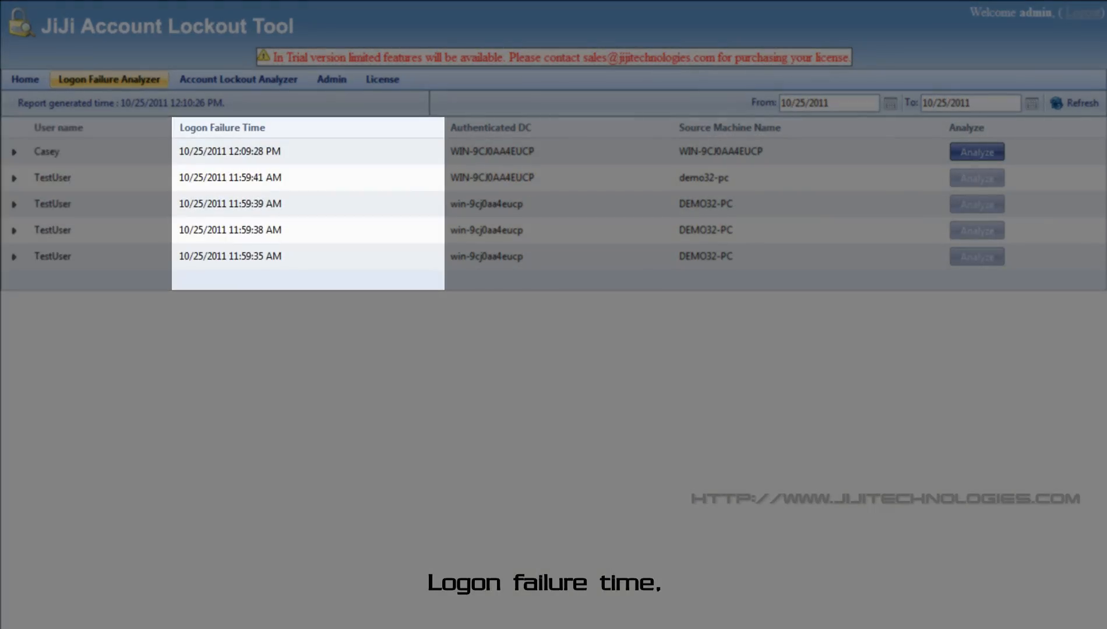
{"action": "mouse_move", "coordinate": [509, 127]}
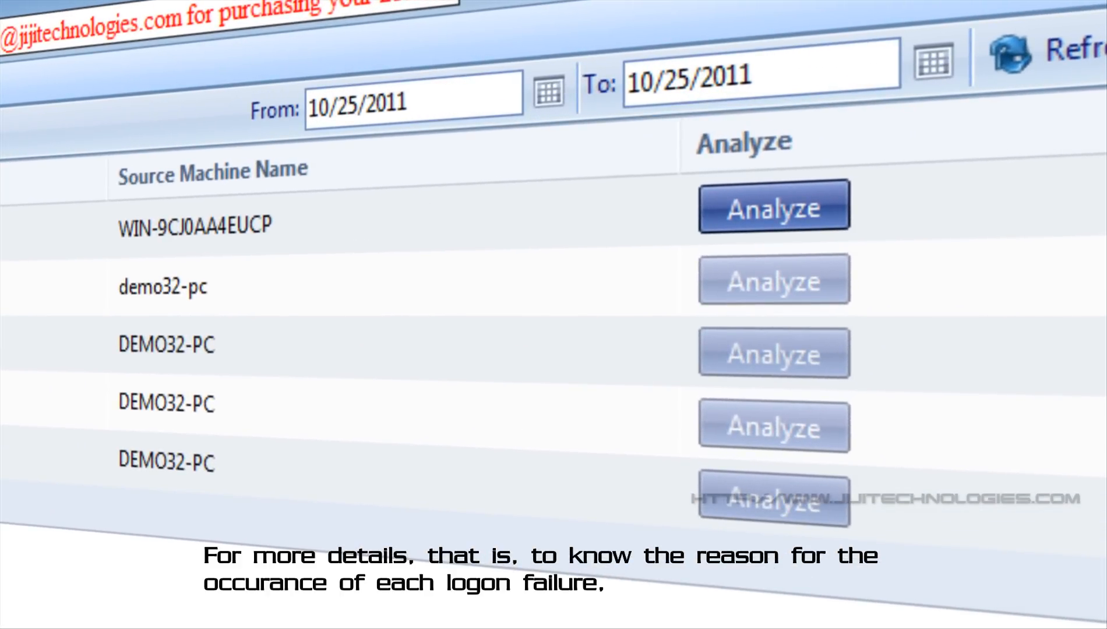
{"action": "left_click", "coordinate": [773, 206]}
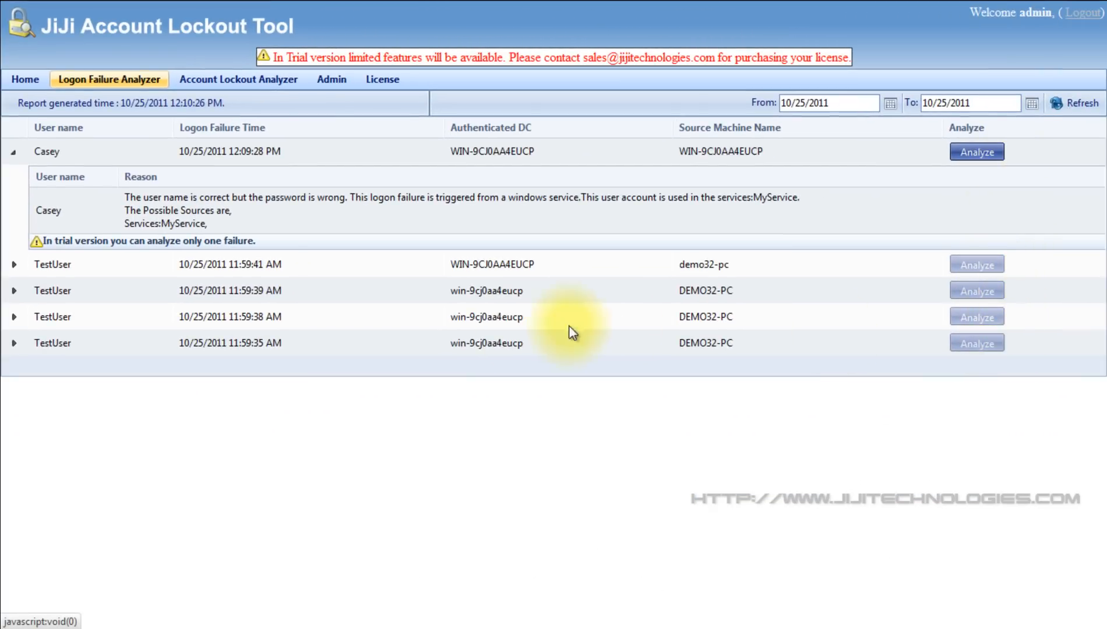
Upload and register the License.lic license file on the licensing page.
{"action": "left_click", "coordinate": [382, 79]}
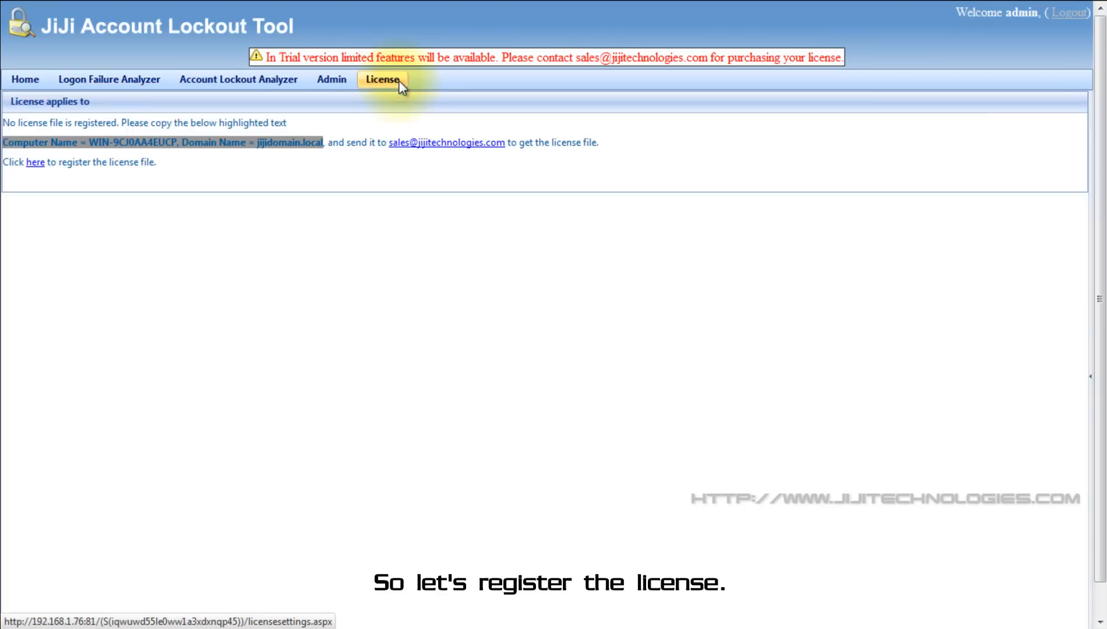
{"action": "left_click", "coordinate": [34, 162]}
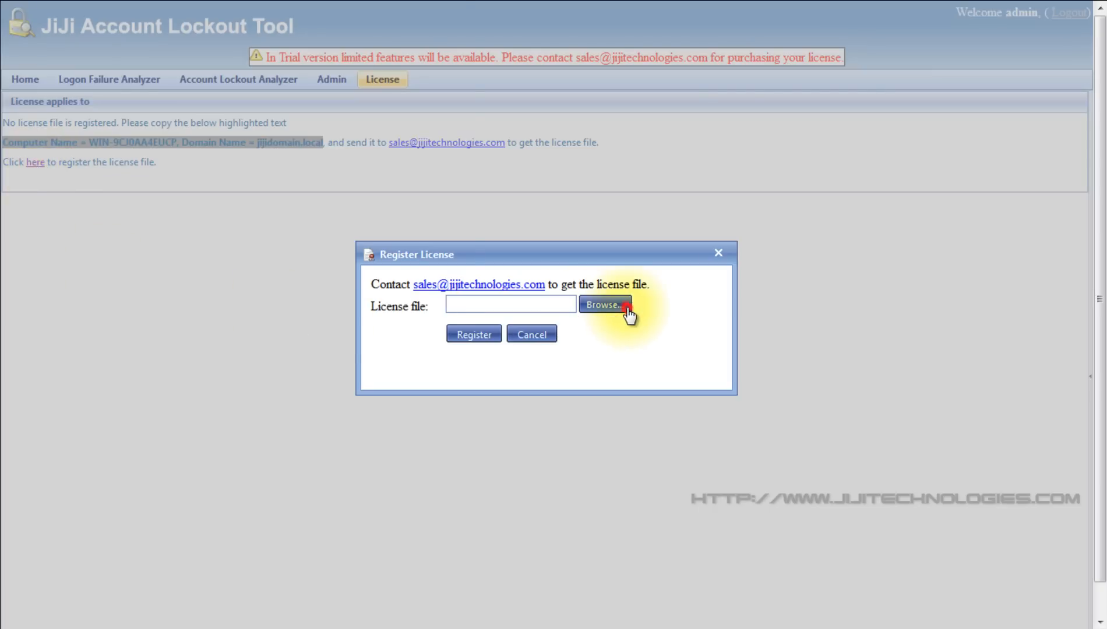
{"action": "left_click", "coordinate": [605, 305]}
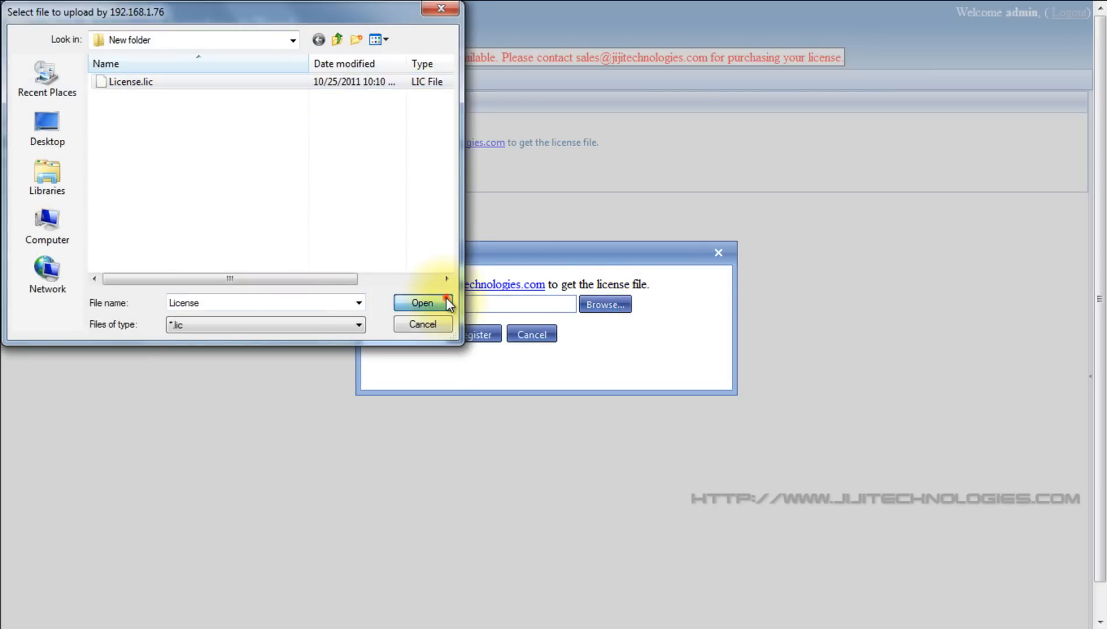
{"action": "left_click", "coordinate": [421, 303]}
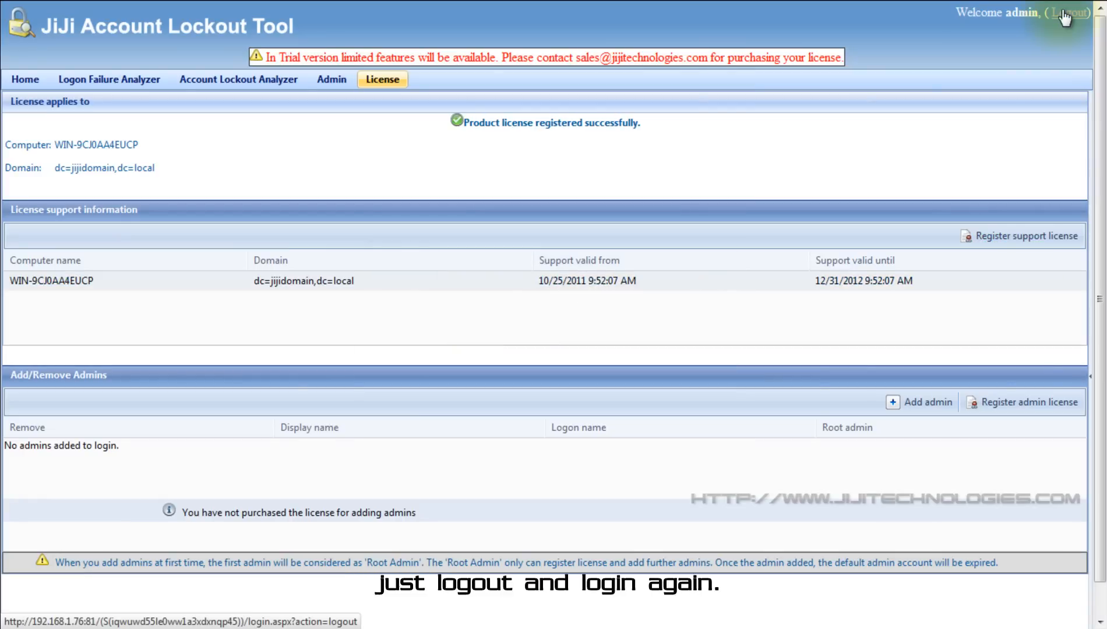
Log out, log back in as admin, and analyze TestUser's 11:59:41 and 11:59:35 AM failures.
{"action": "left_click", "coordinate": [1066, 16]}
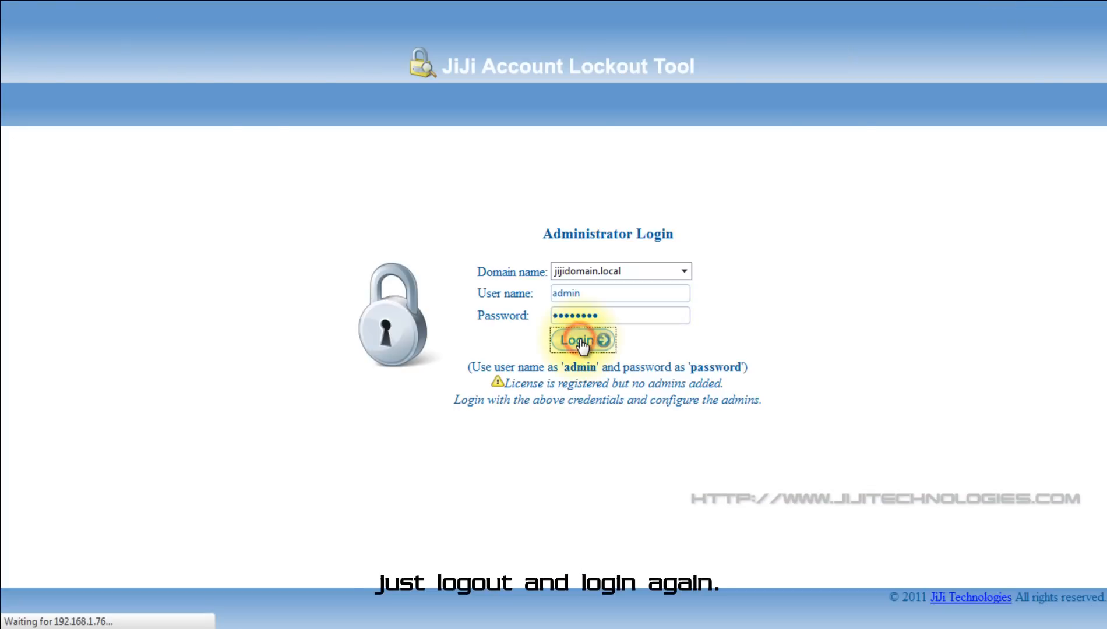
{"action": "left_click", "coordinate": [578, 340]}
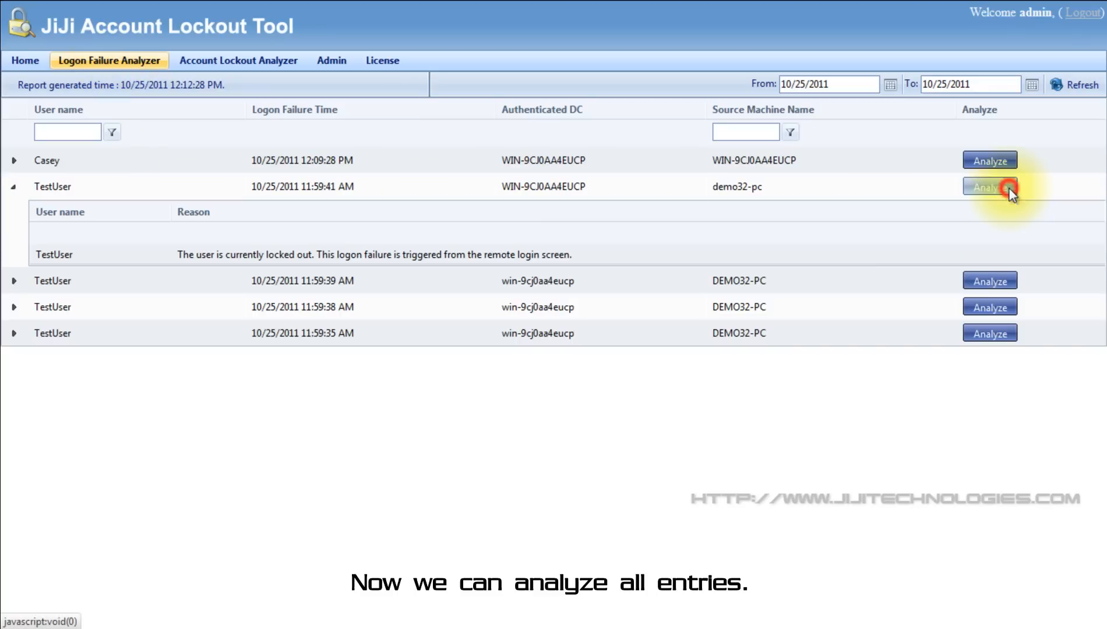
{"action": "left_click", "coordinate": [990, 333]}
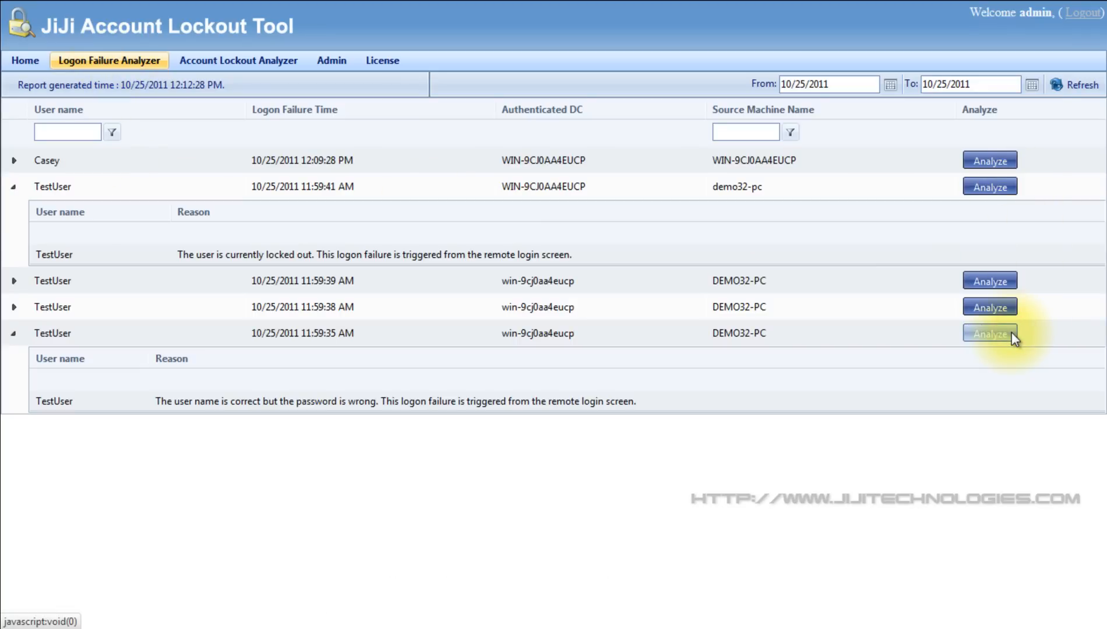
{"action": "left_click", "coordinate": [248, 64]}
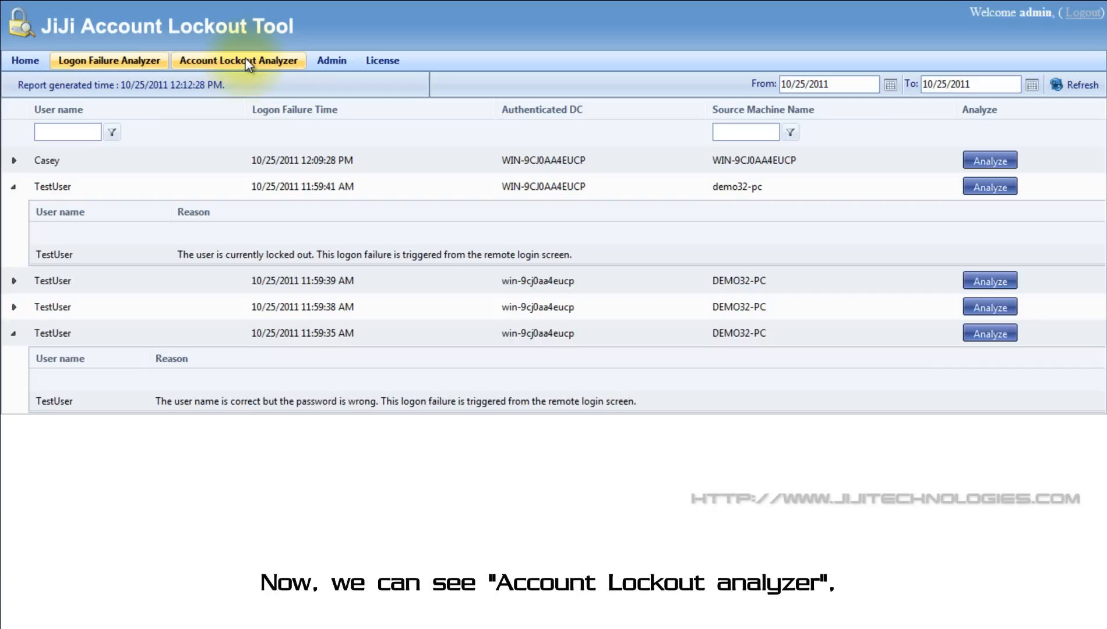
In the lockout report, analyze TestUser's three wrong-password failures from 192.168.1.63, then select the account.
{"action": "left_click", "coordinate": [239, 60]}
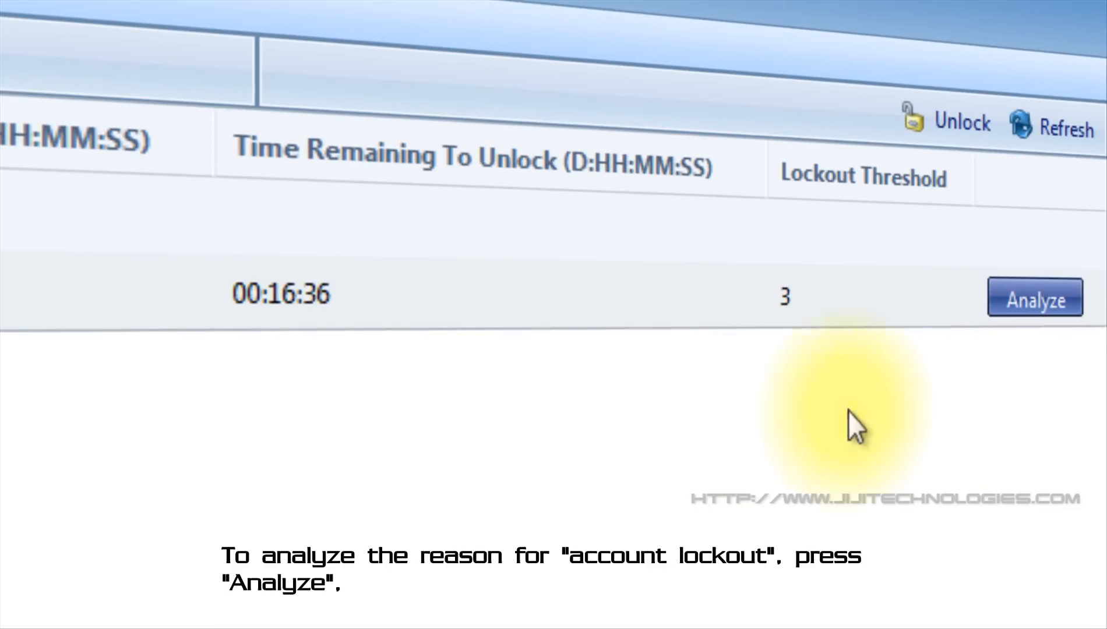
{"action": "left_click", "coordinate": [1034, 299]}
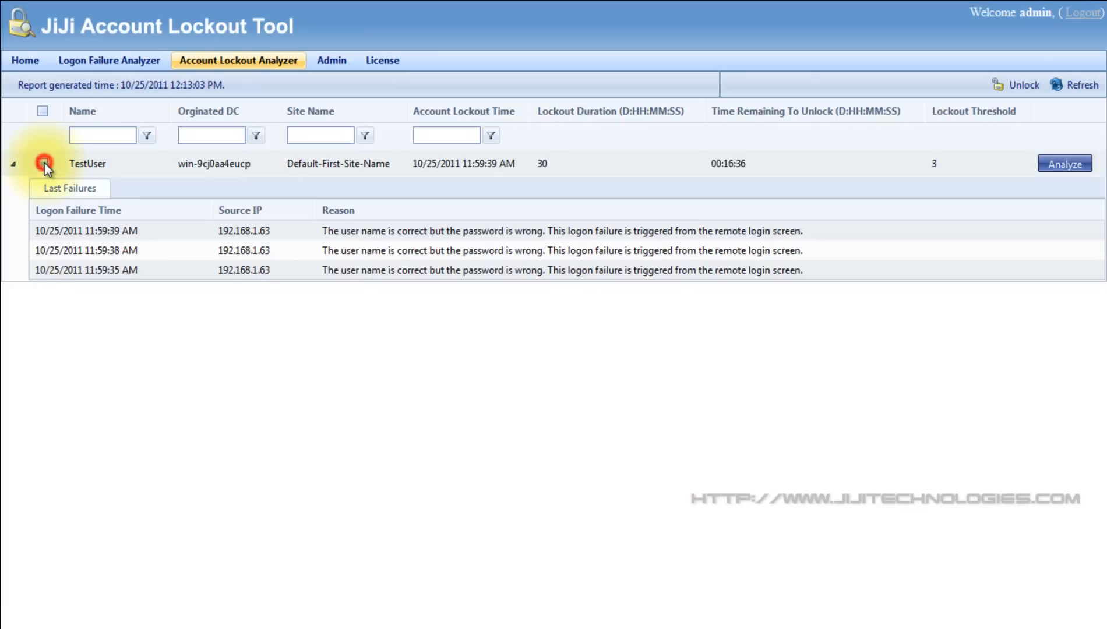
{"action": "left_click", "coordinate": [1024, 84]}
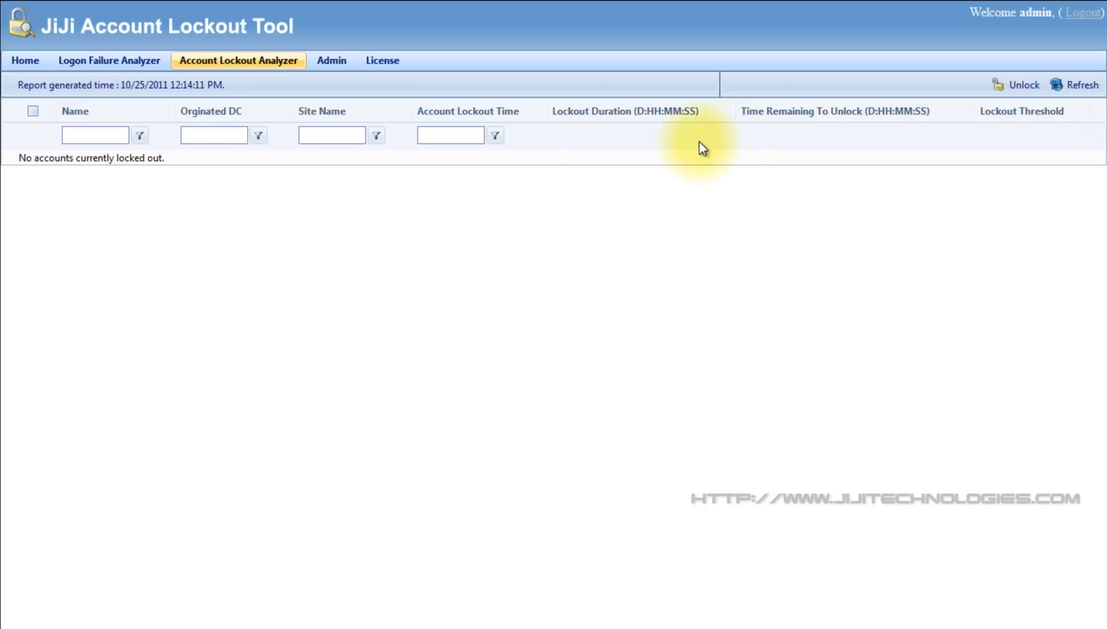
Enable lockout notification mails with an added address, then close the console and open the Start menu.
{"action": "left_click", "coordinate": [330, 60]}
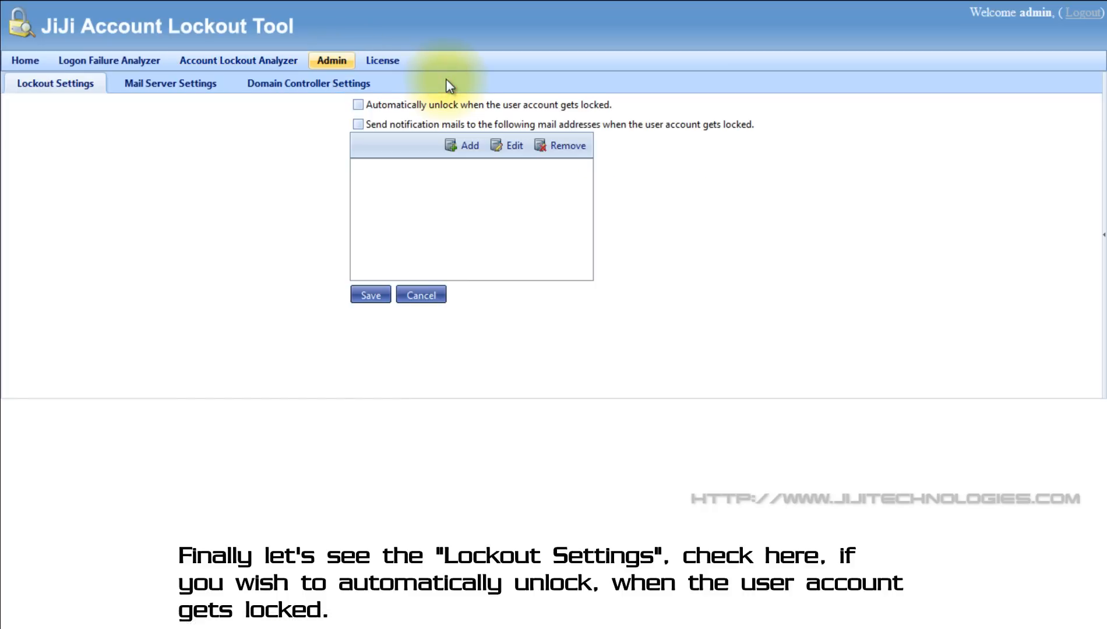
{"action": "left_click", "coordinate": [358, 105]}
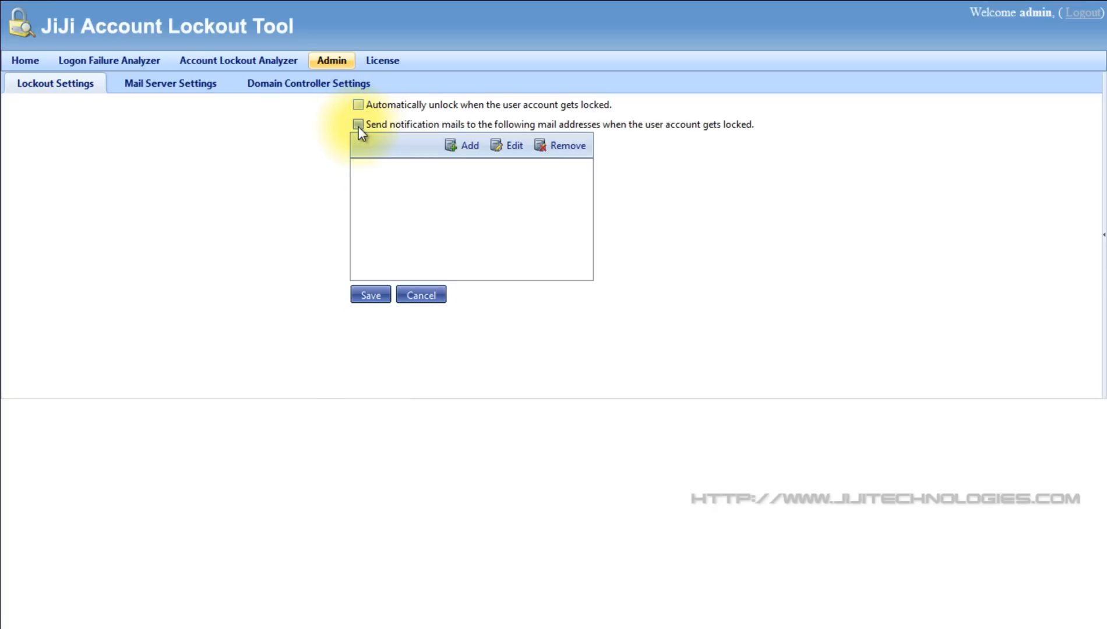
{"action": "left_click", "coordinate": [358, 125]}
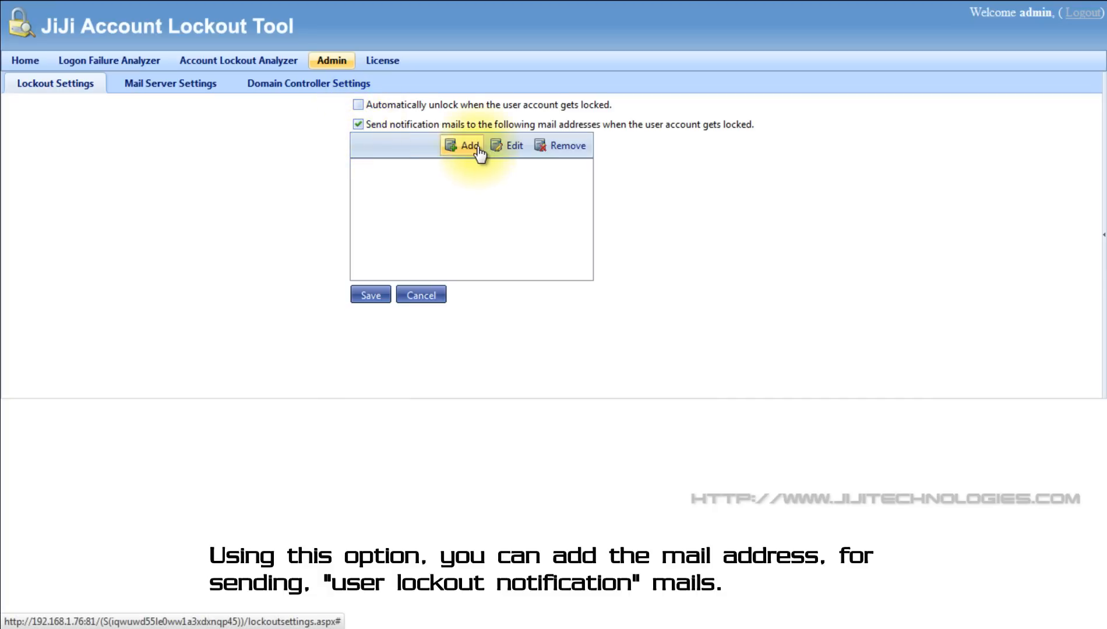
{"action": "left_click", "coordinate": [465, 145]}
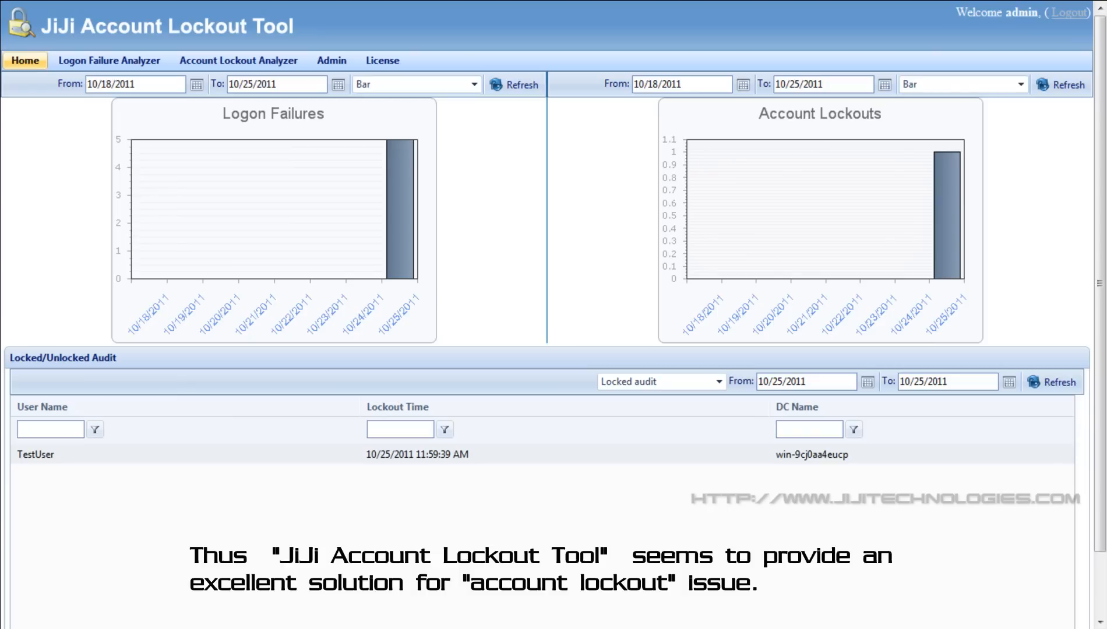
{"action": "left_click", "coordinate": [1072, 15]}
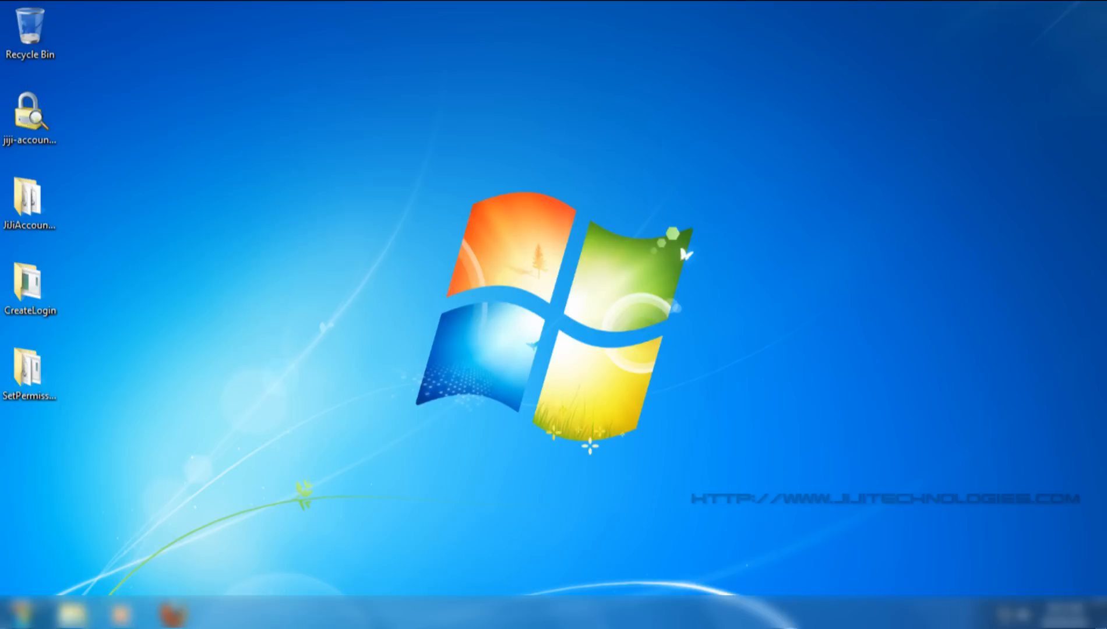
{"action": "left_click", "coordinate": [11, 616]}
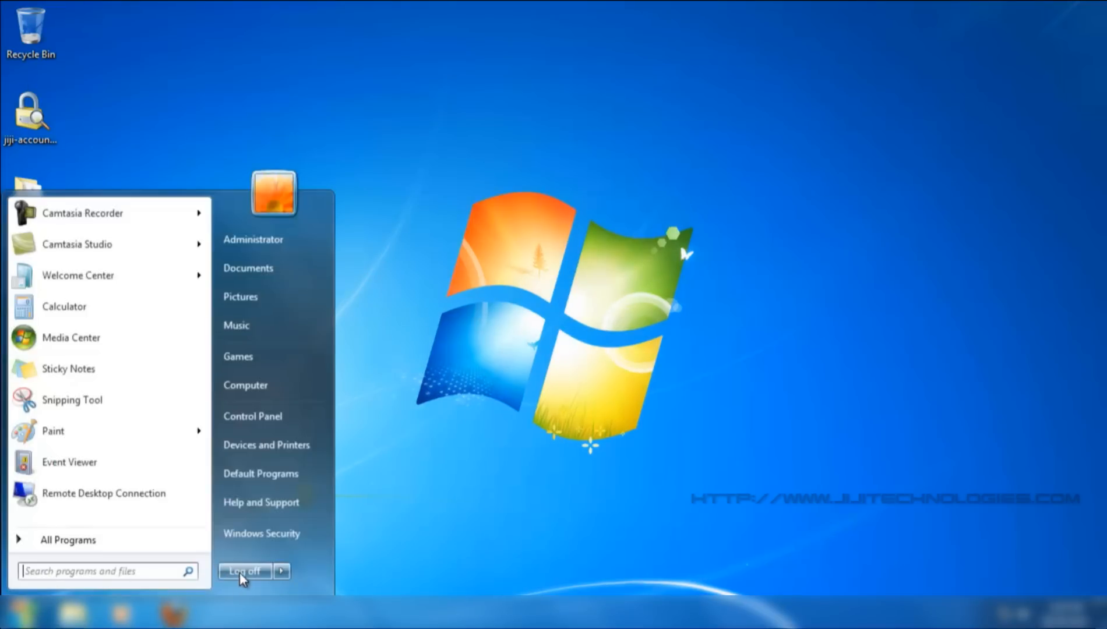